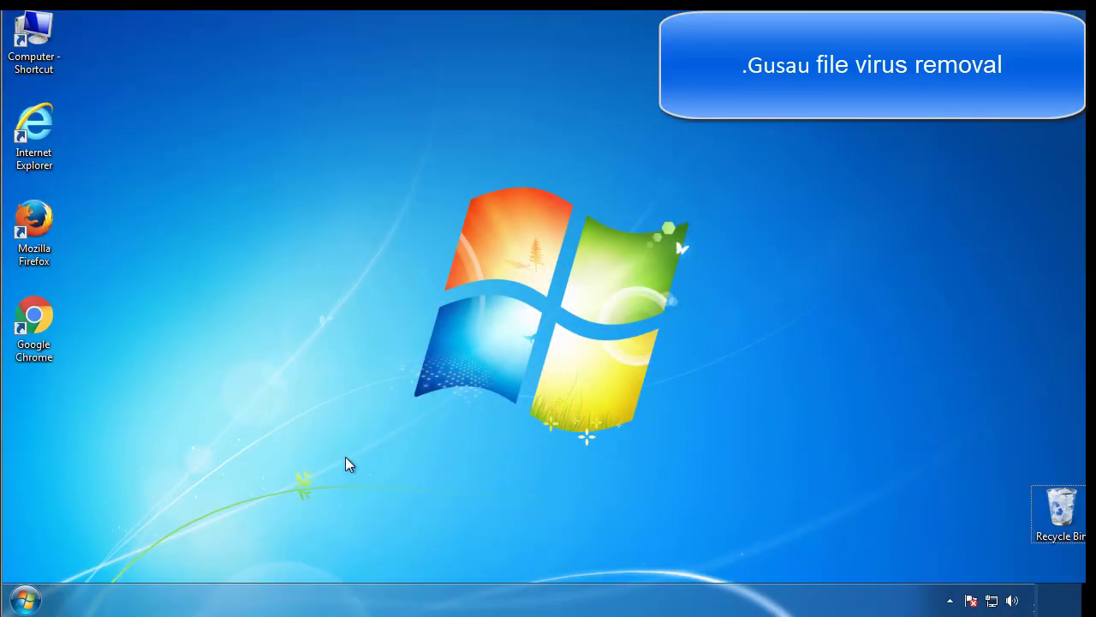
- Search the Start menu for msconfig to launch System Configuration
left_click(24, 600)
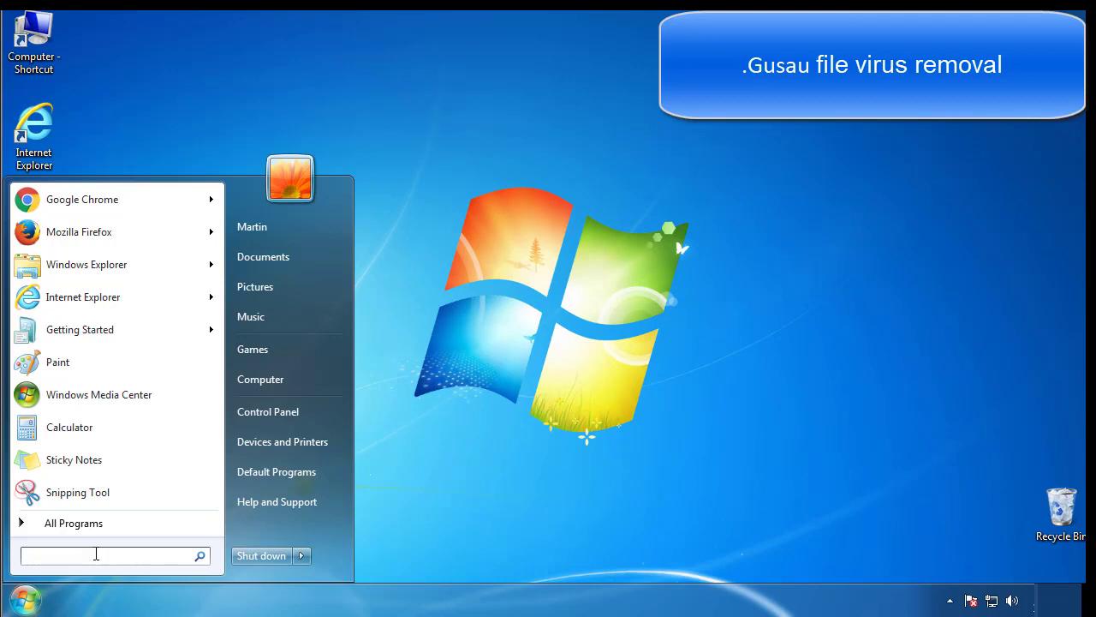
type("mscon")
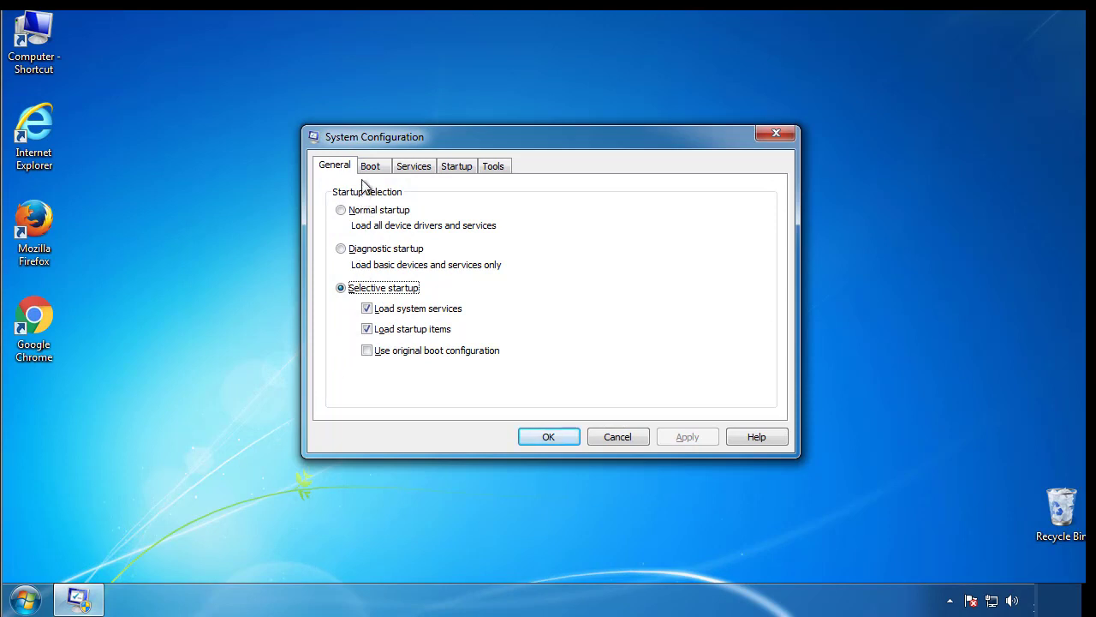
- Enable Safe boot (Minimal) on the Boot tab and restart the computer
left_click(370, 165)
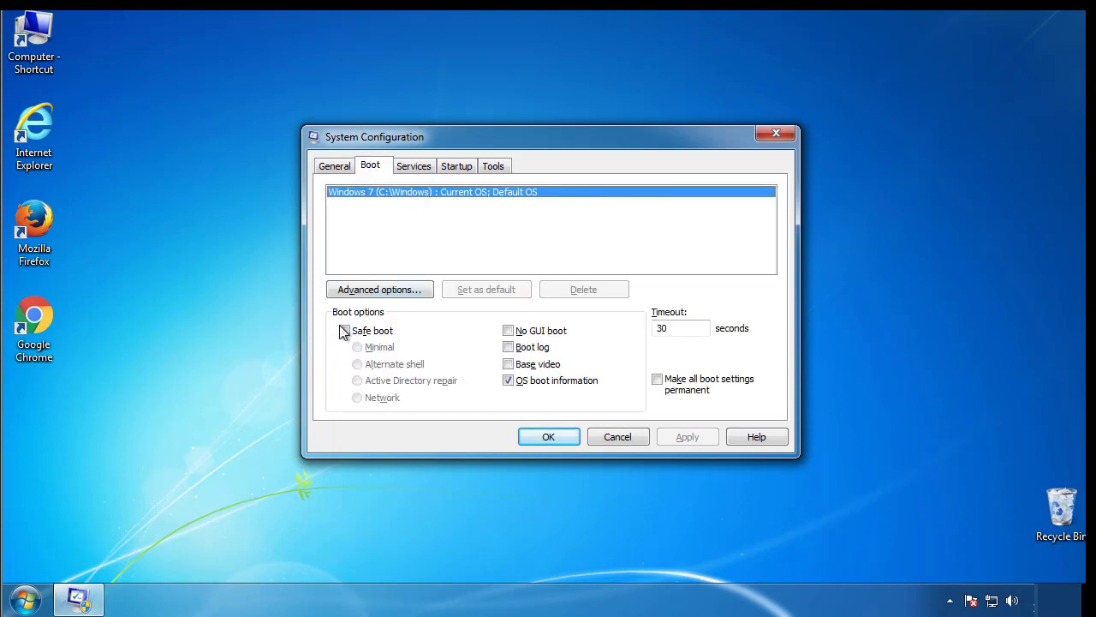
left_click(344, 330)
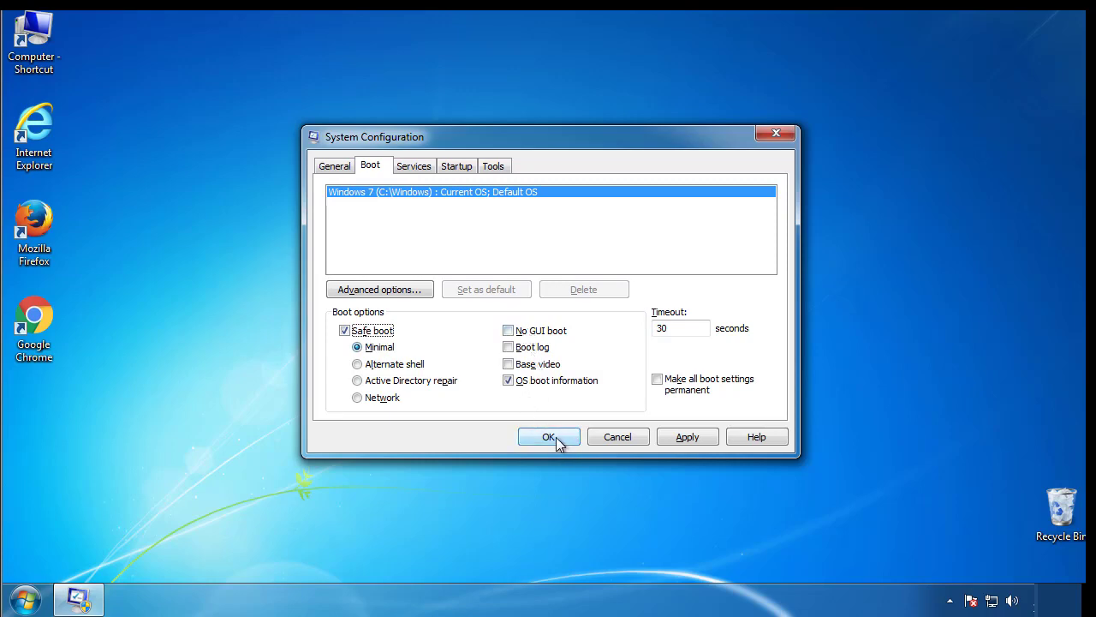
left_click(548, 437)
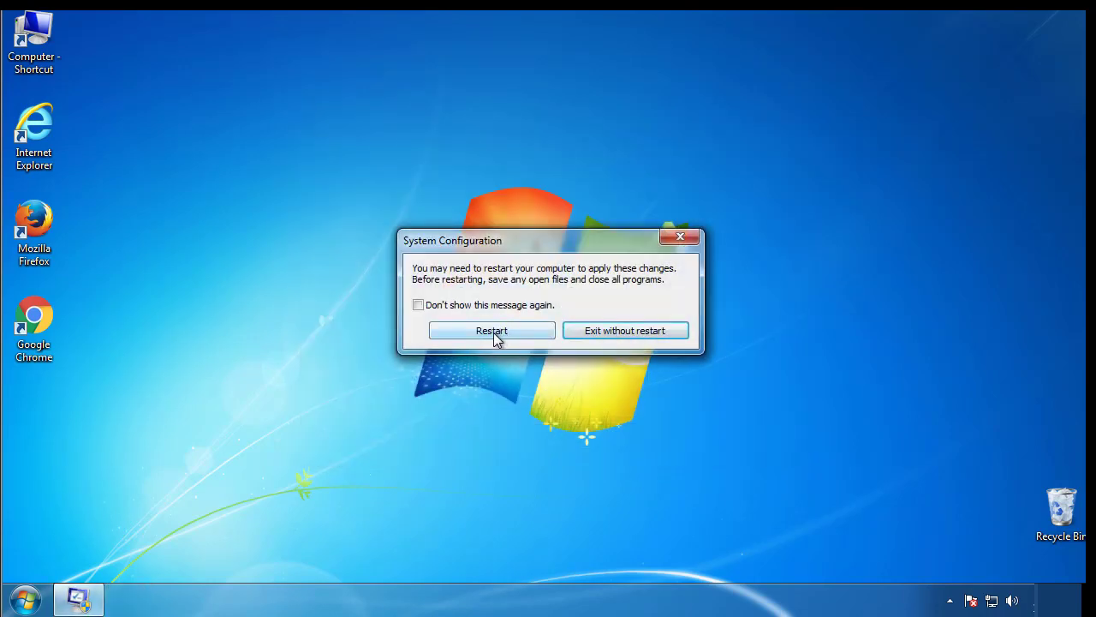
left_click(491, 331)
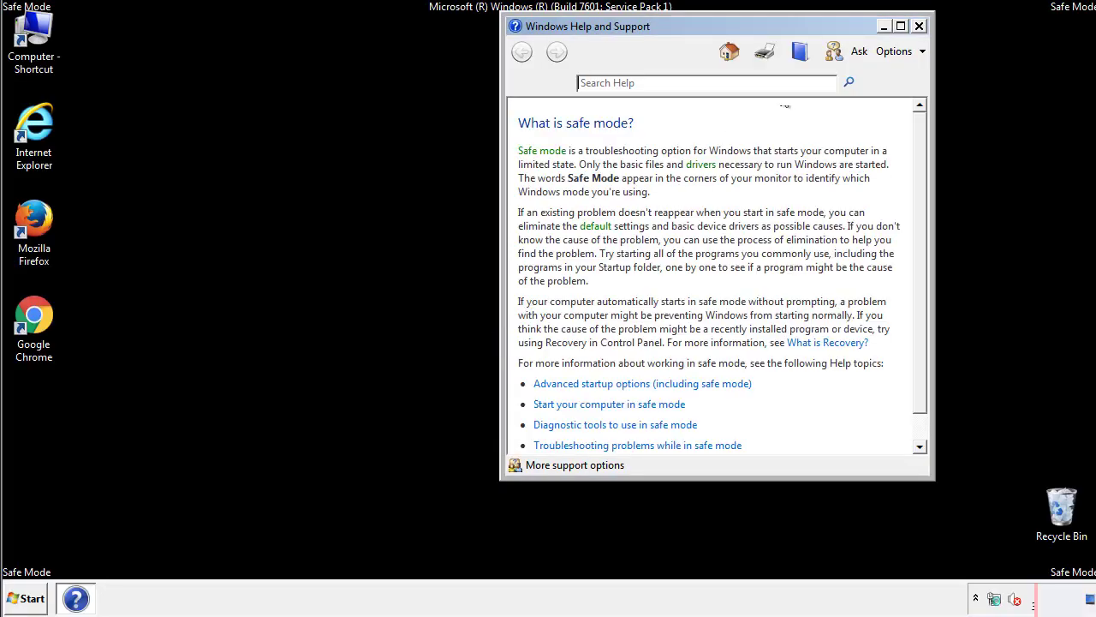
- Close the Safe Mode Help window and reach Control Panel from the Start menu
left_click(918, 26)
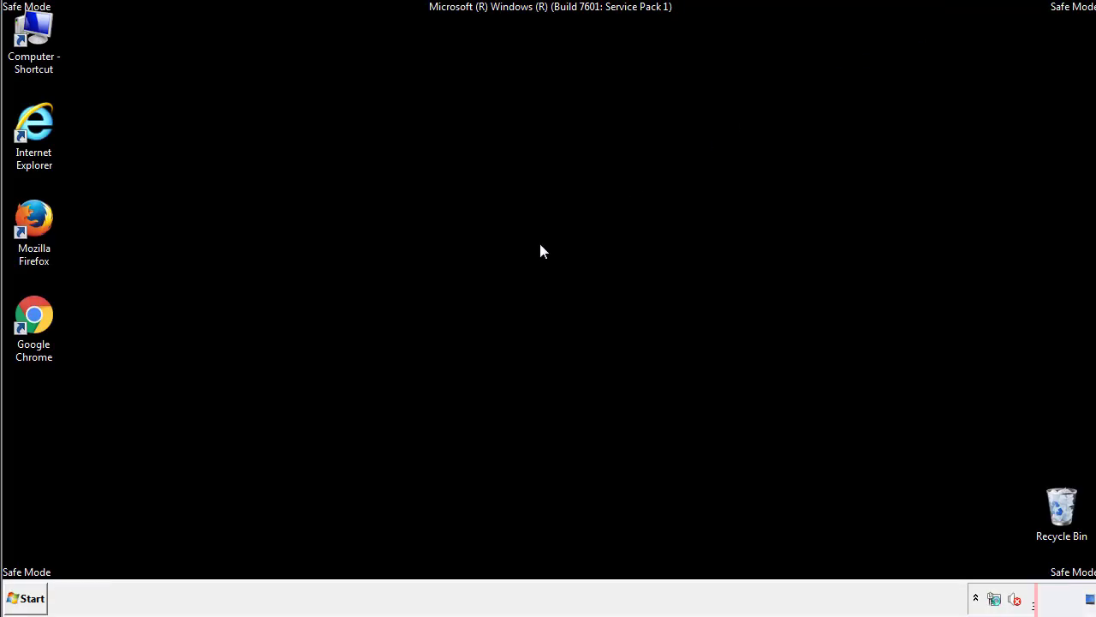
left_click(25, 598)
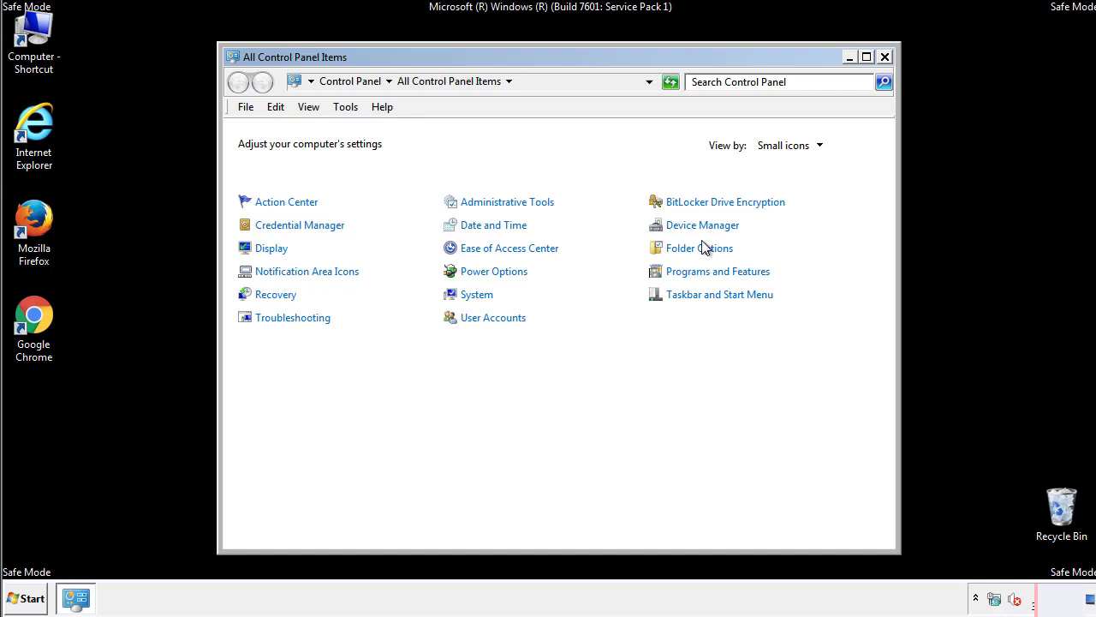
- In Folder Options' View settings, show hidden files, folders and drives
left_click(698, 246)
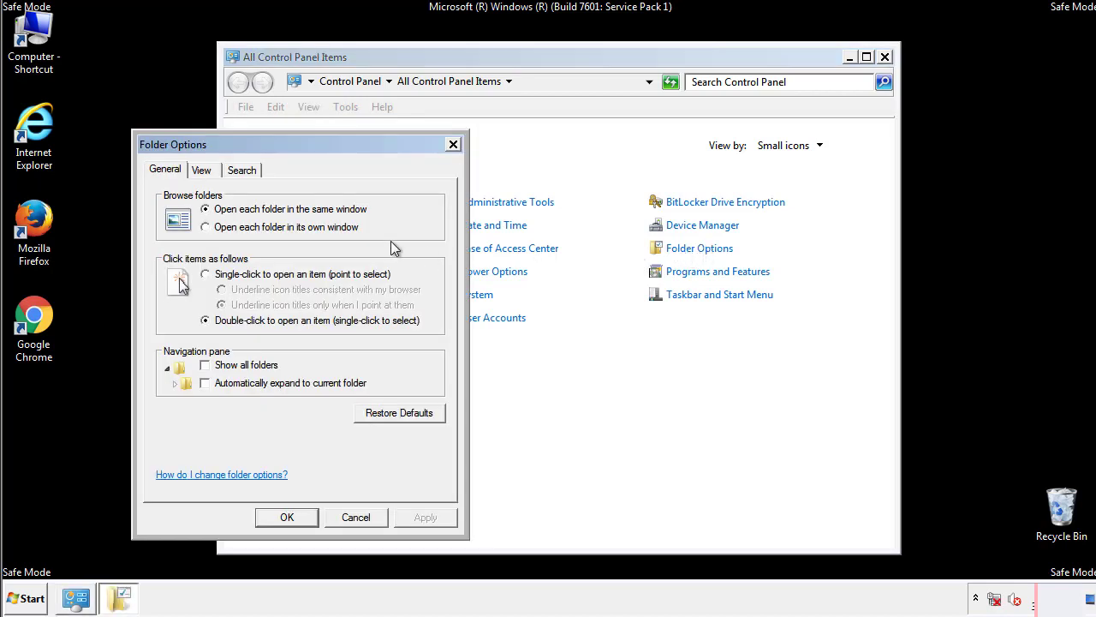
left_click(202, 169)
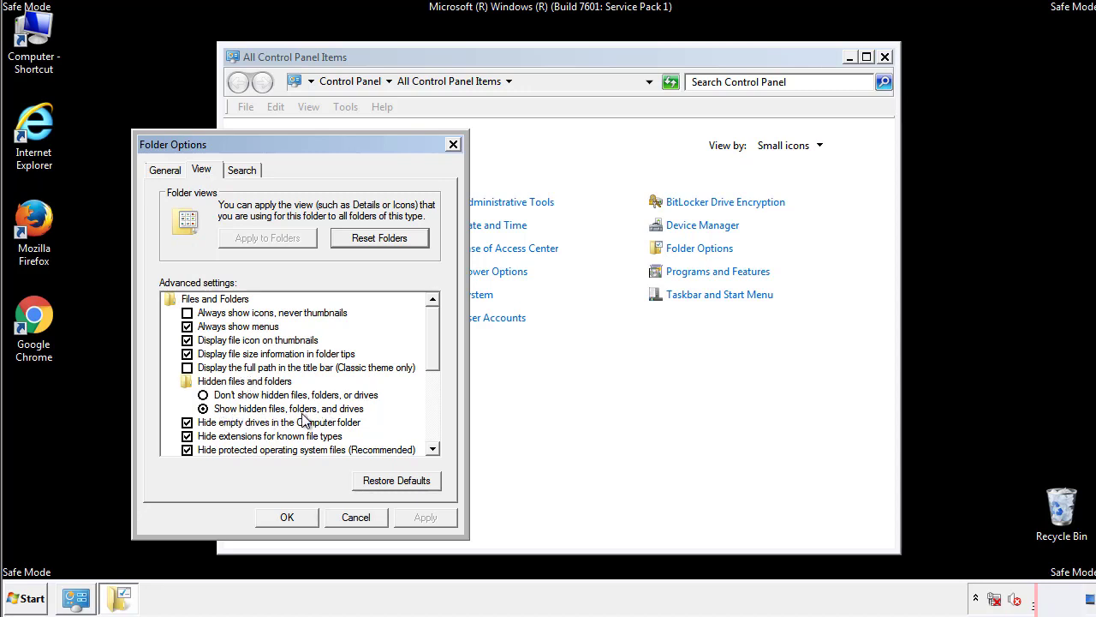
left_click(286, 517)
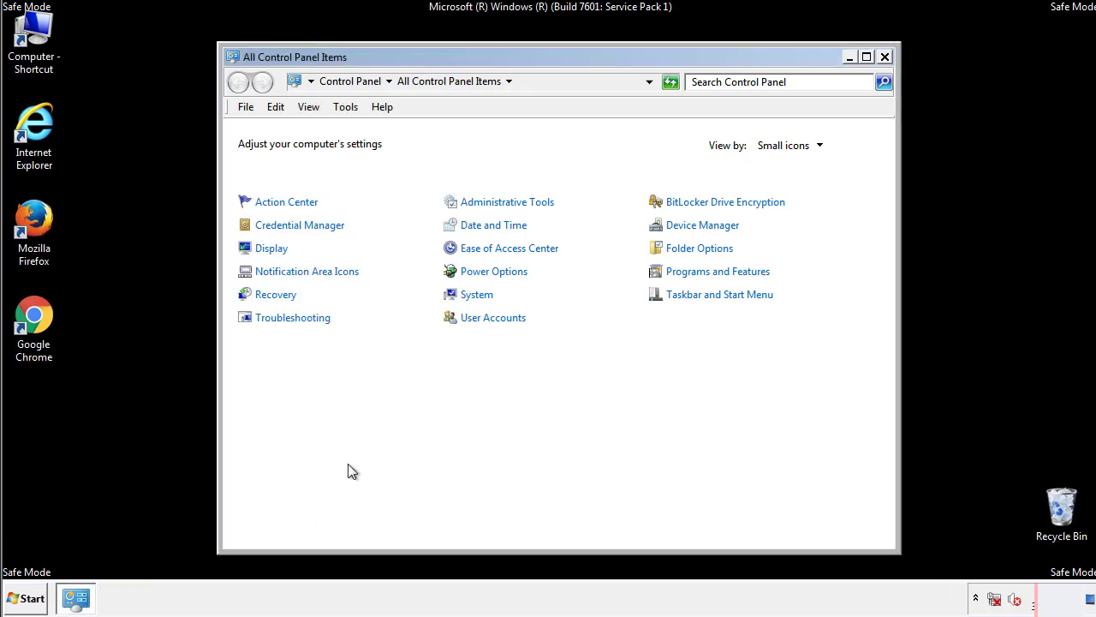
left_click(884, 57)
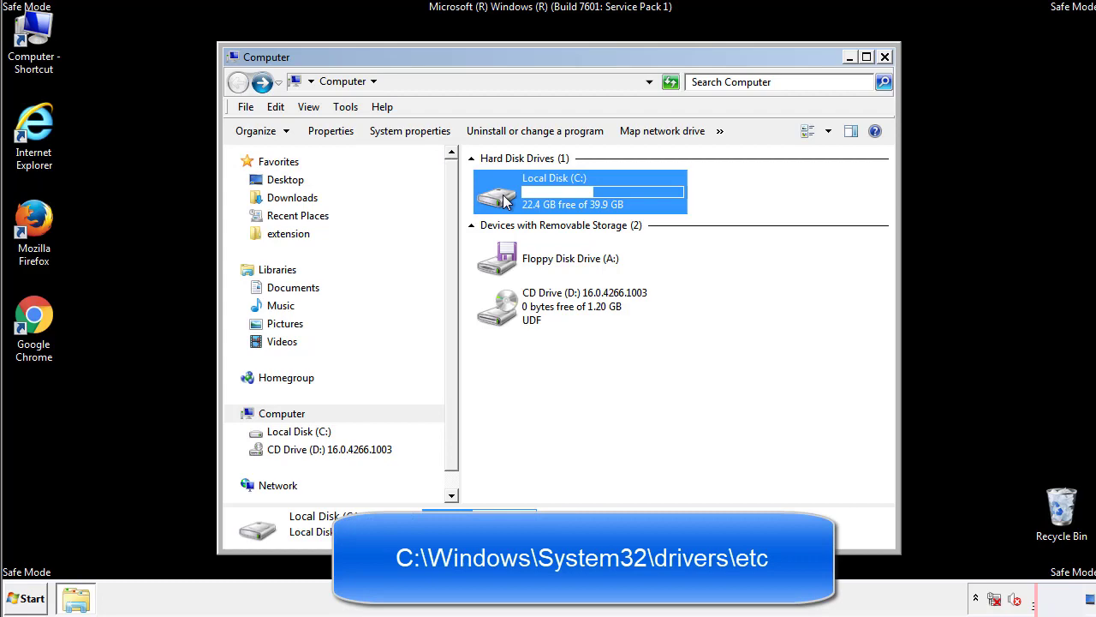
- Browse from C: through Windows\System32\drivers into the etc folder
double_click(555, 192)
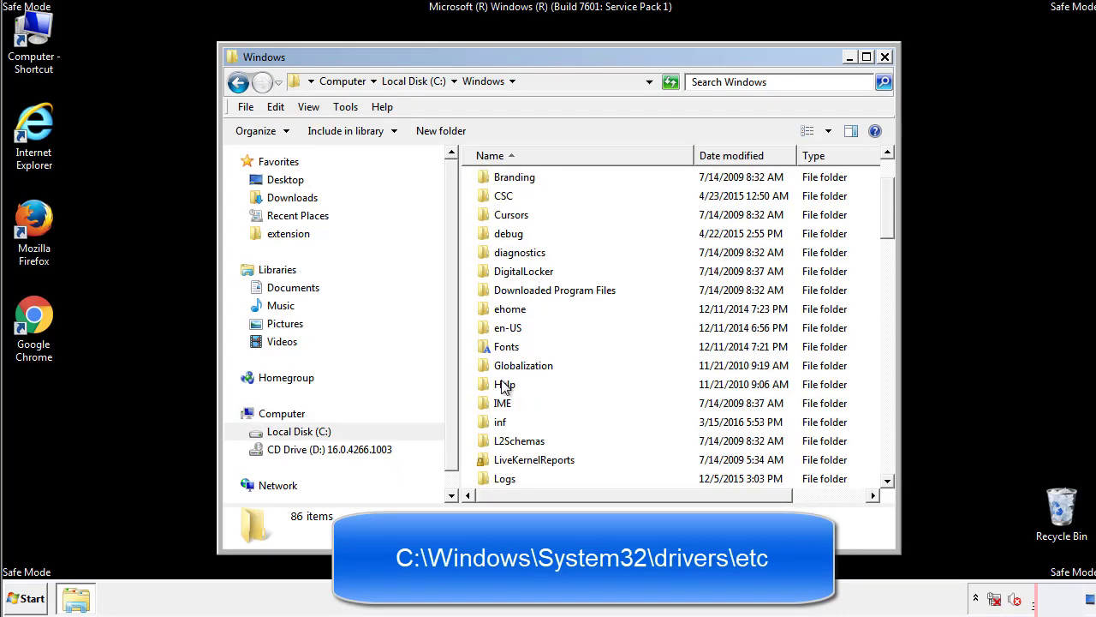
scroll("down", 3)
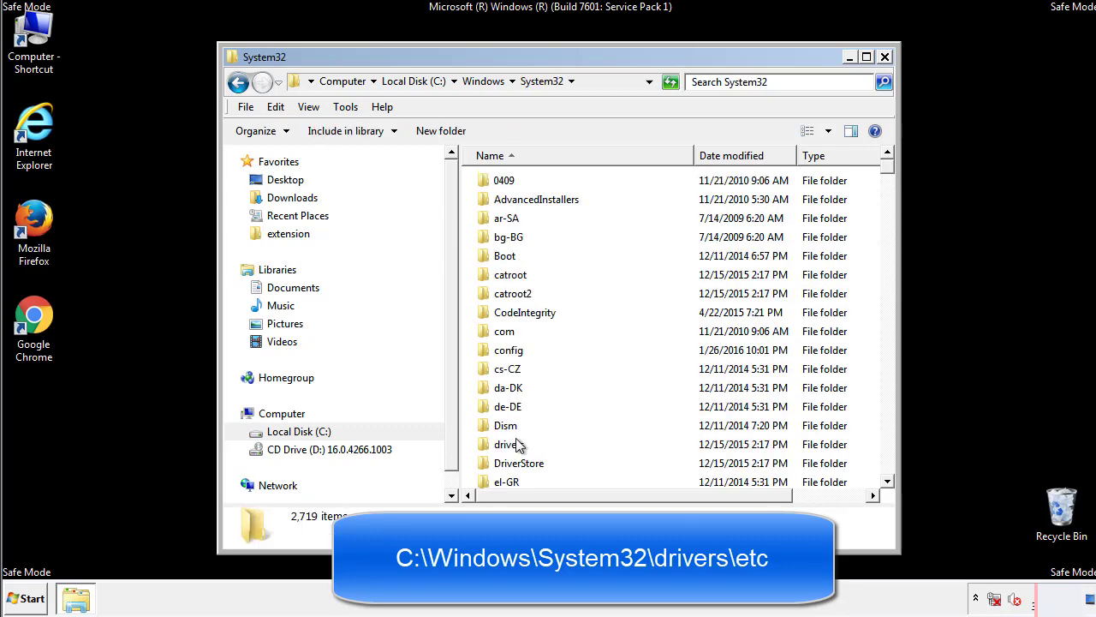
mouse_move(511, 448)
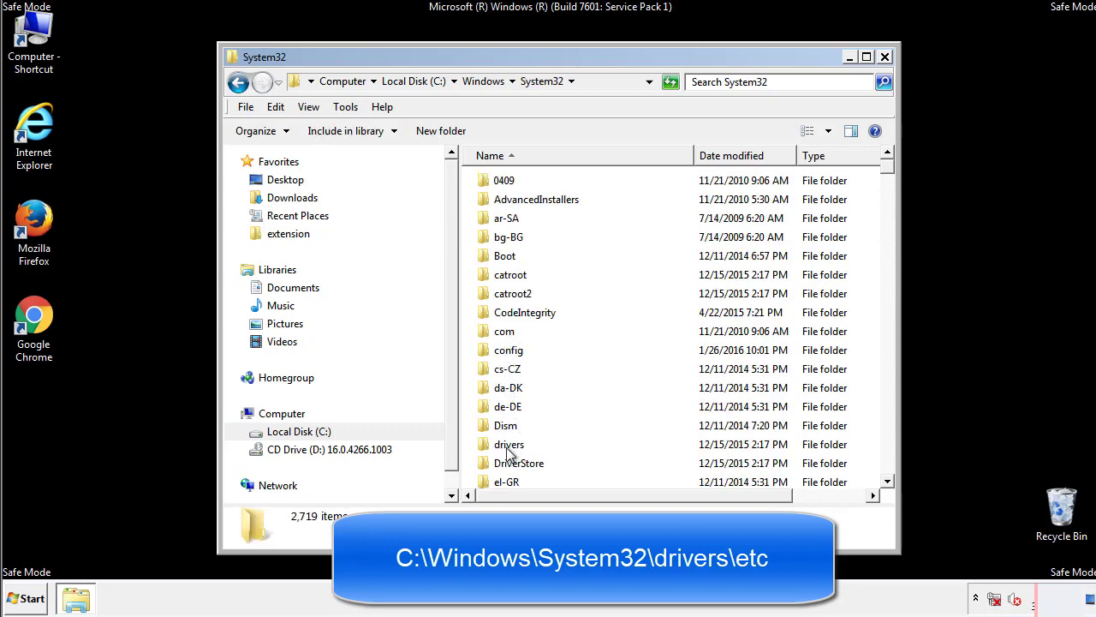
double_click(510, 444)
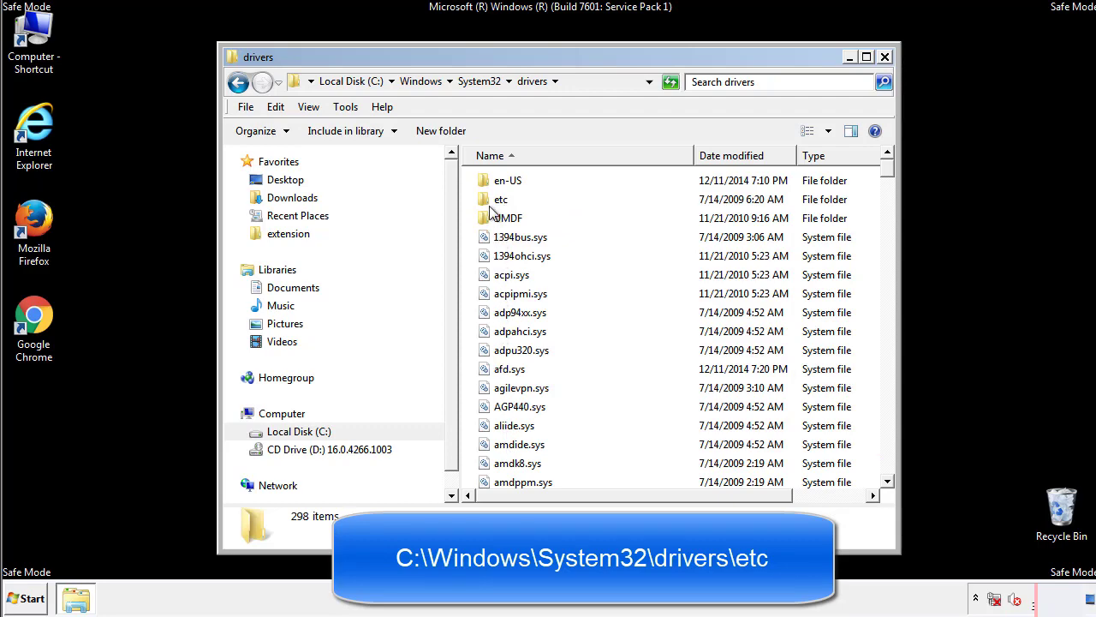
double_click(500, 199)
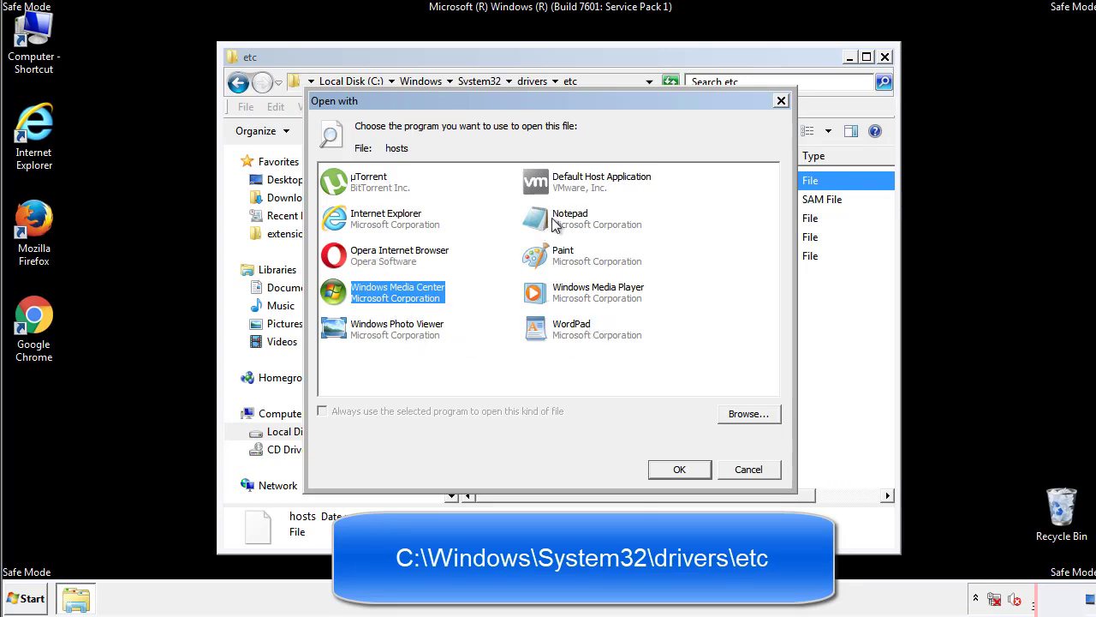
- Open hosts in Notepad, delete the four injected redirect lines and close it
left_click(678, 469)
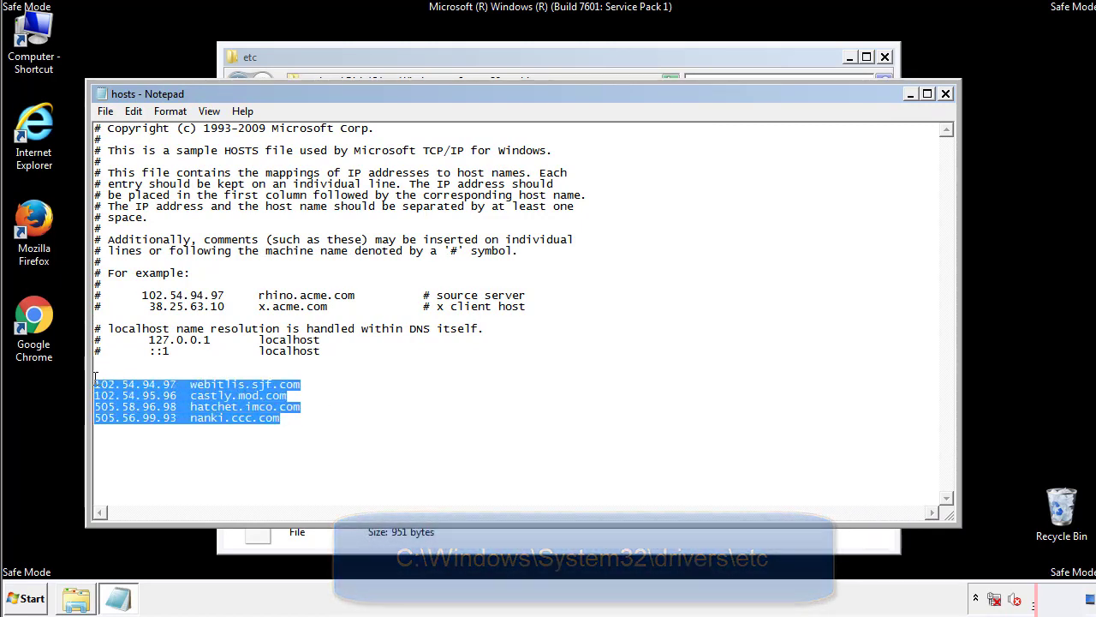
key("Delete")
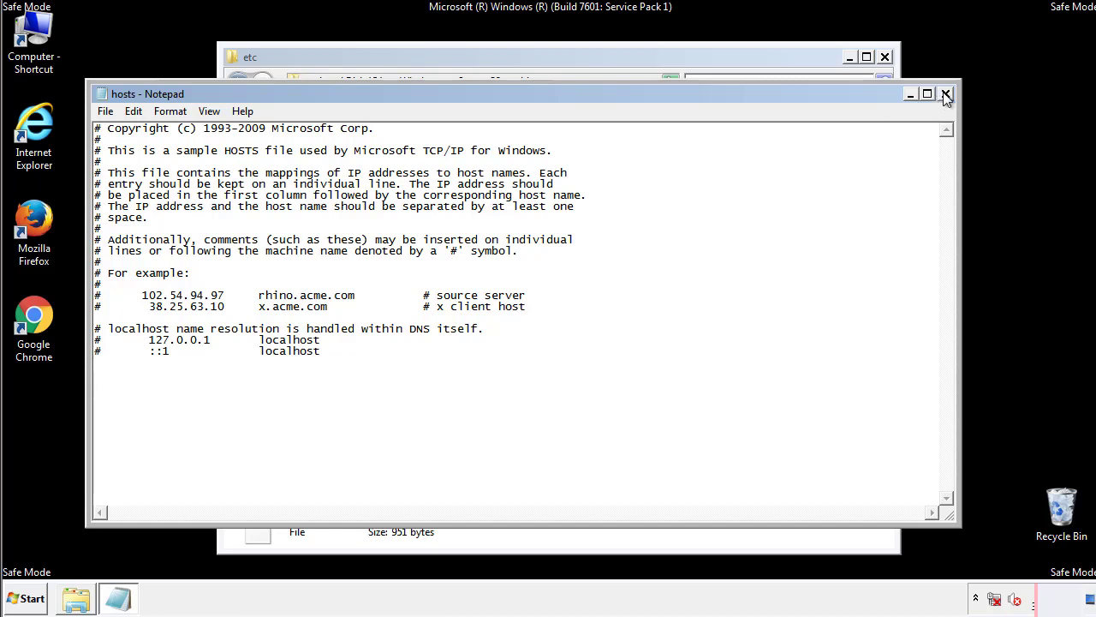
left_click(945, 92)
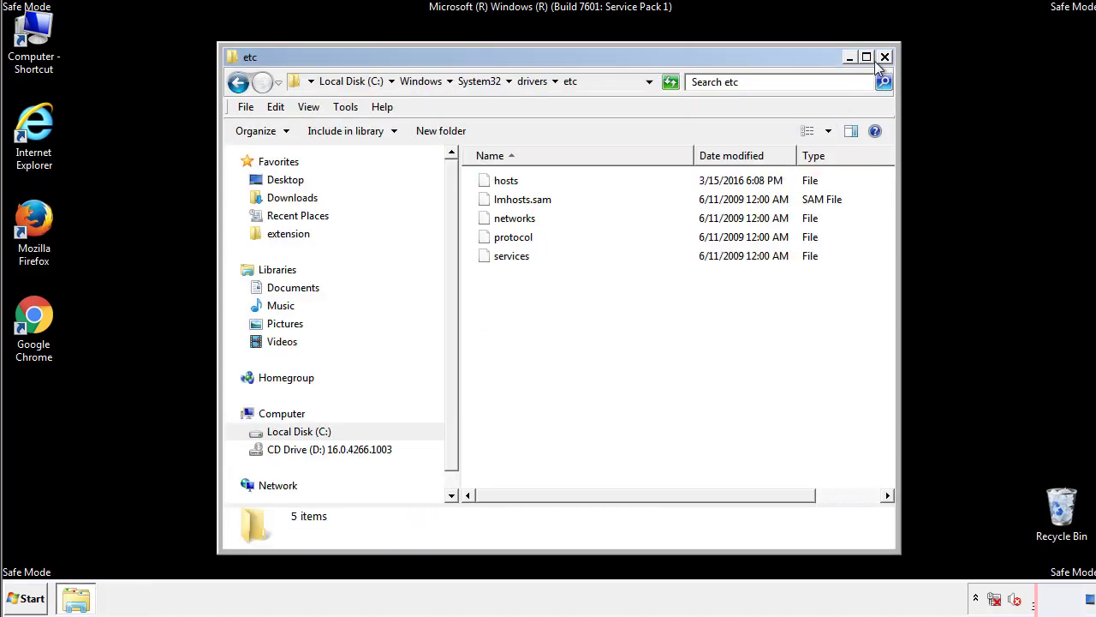
- Close the etc folder and open the All Programs Startup folder in its own window
left_click(884, 57)
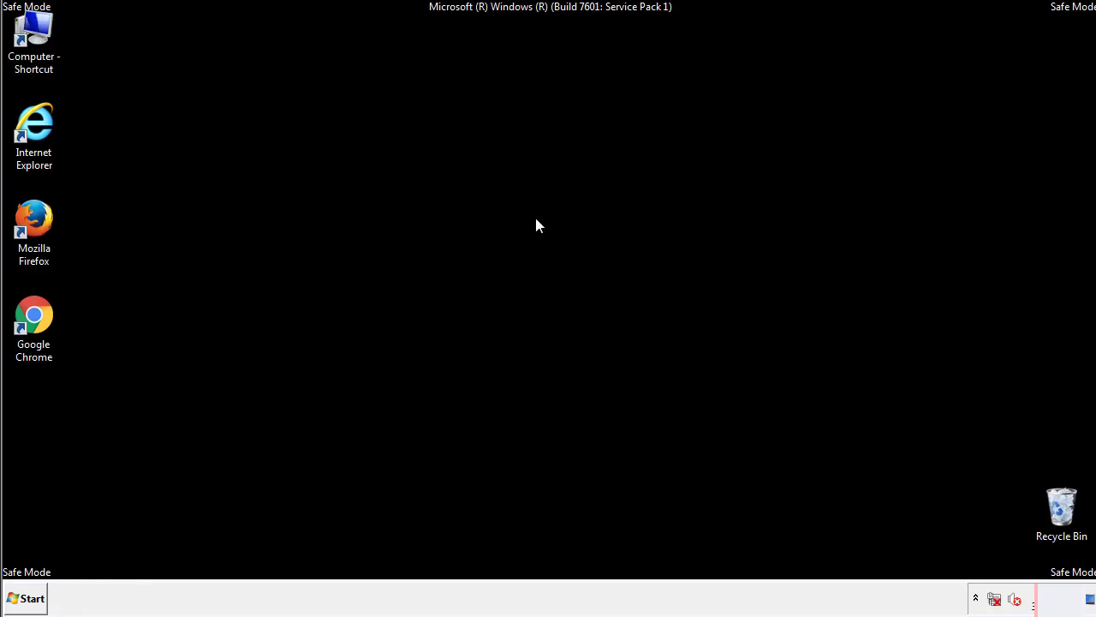
left_click(26, 598)
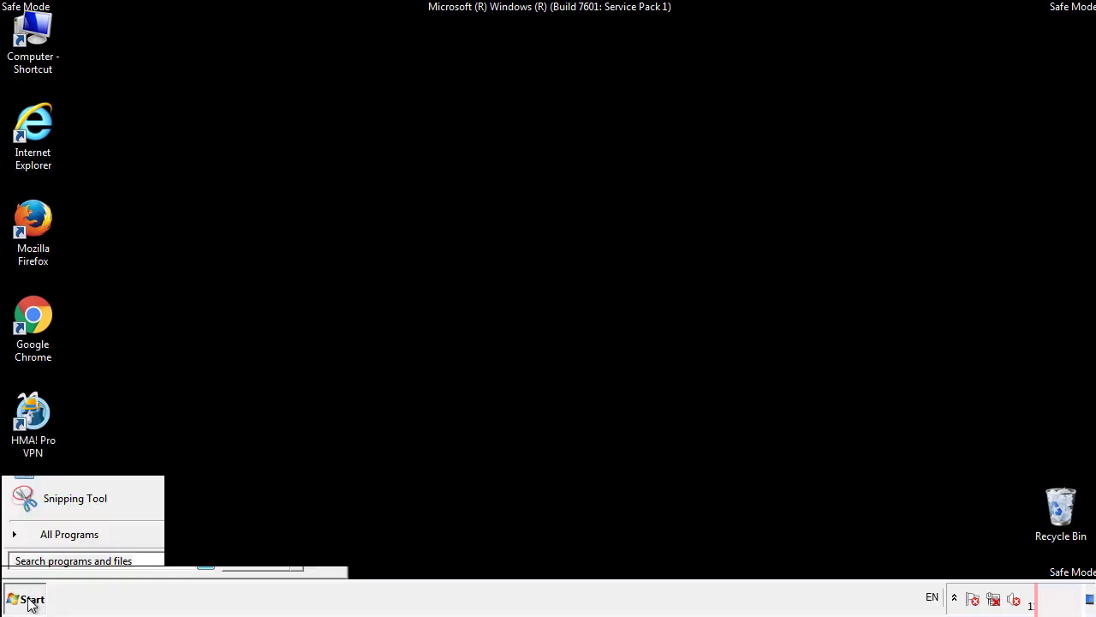
left_click(68, 534)
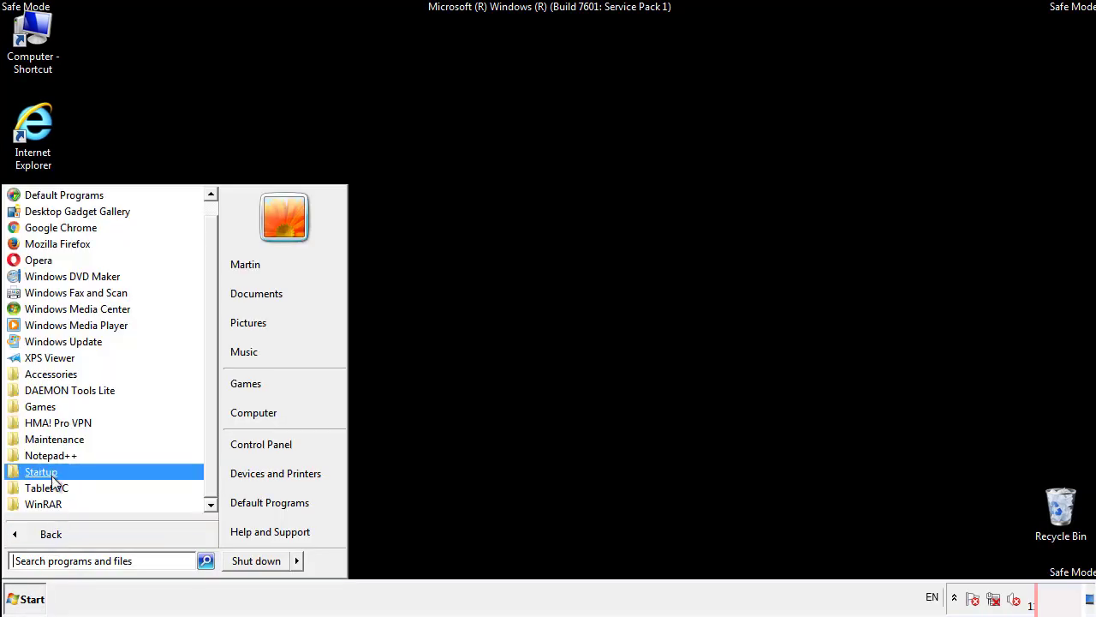
right_click(41, 471)
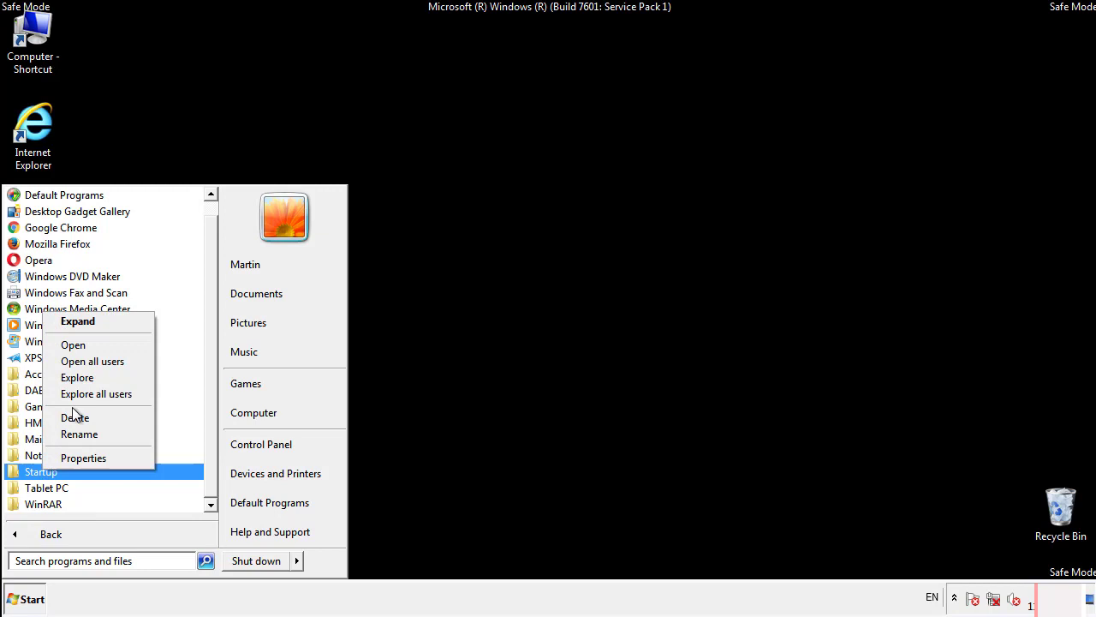
left_click(72, 344)
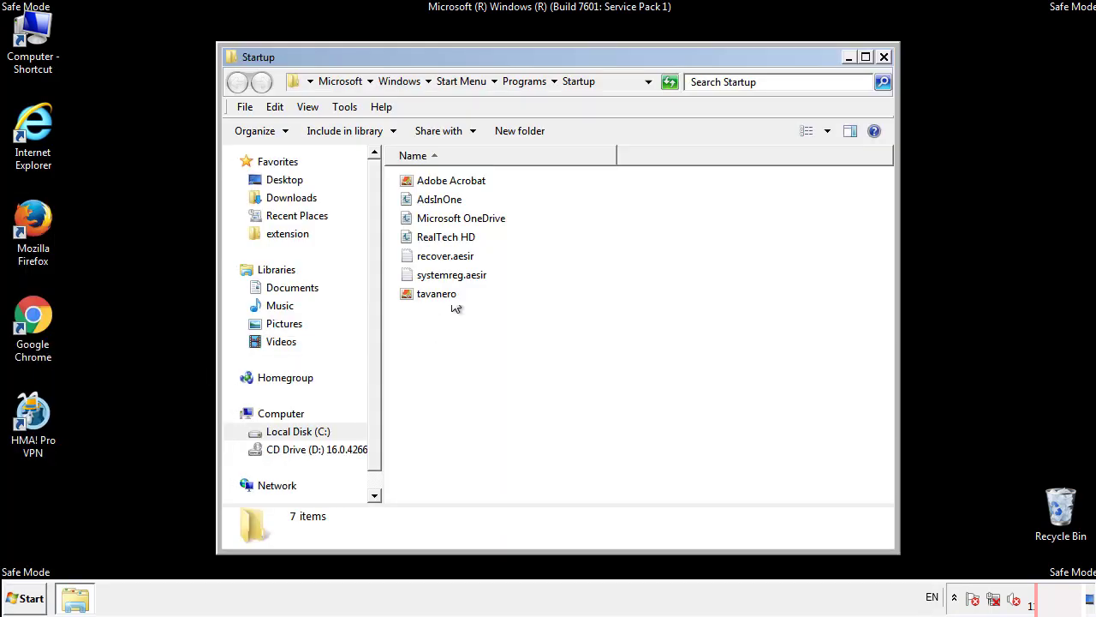
- Delete AddsInOne, recover.aesir, systemreg.aesir and tavanero from the Startup folder
left_click(438, 199)
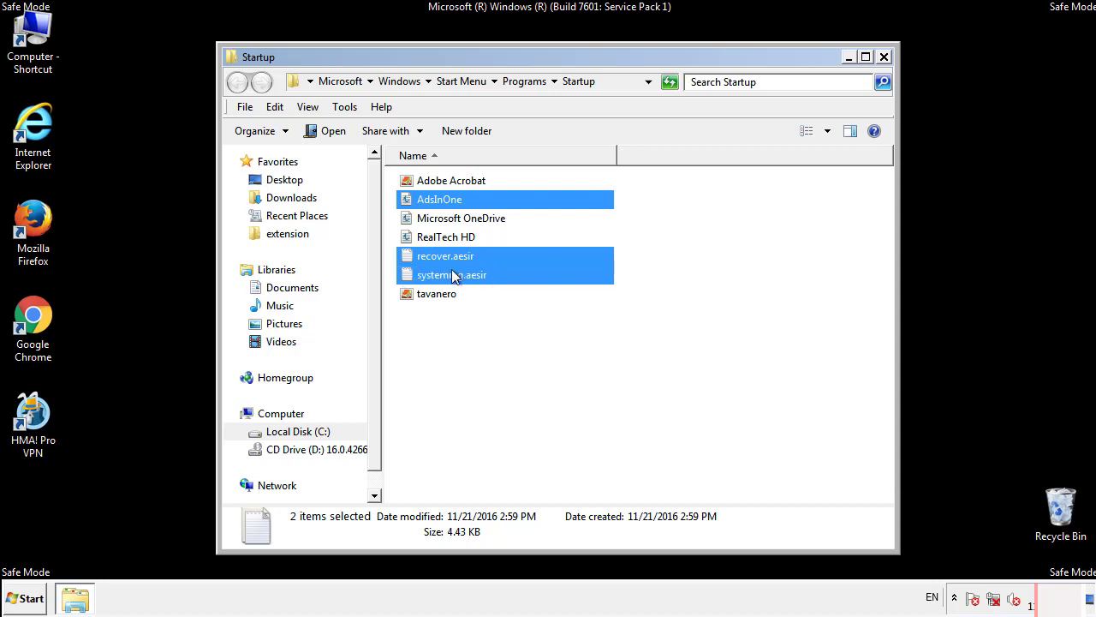
right_click(437, 293)
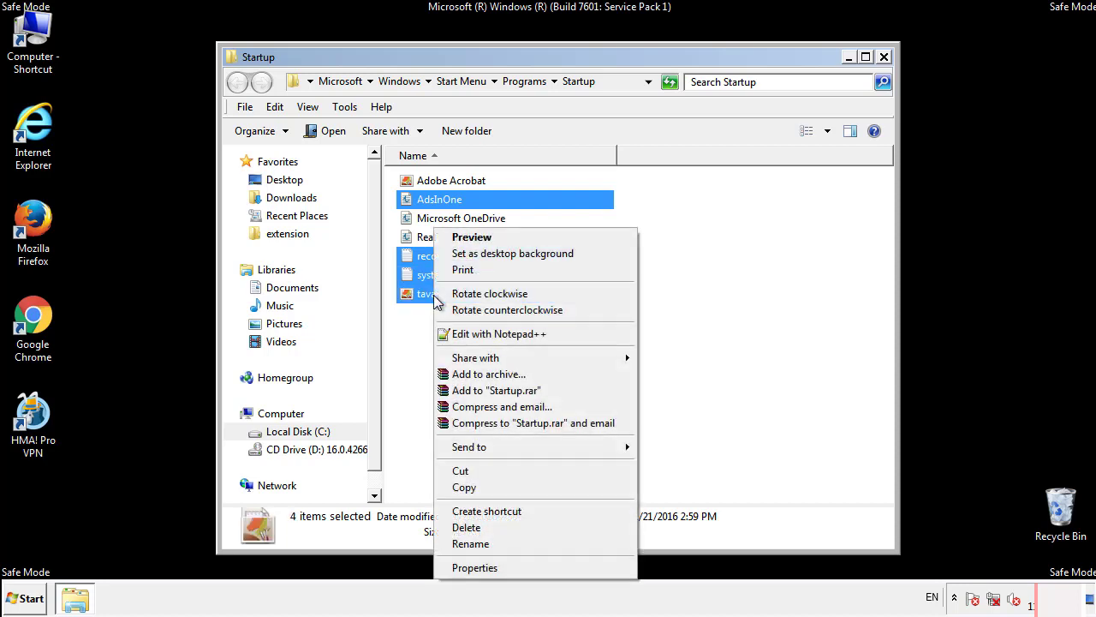
left_click(465, 528)
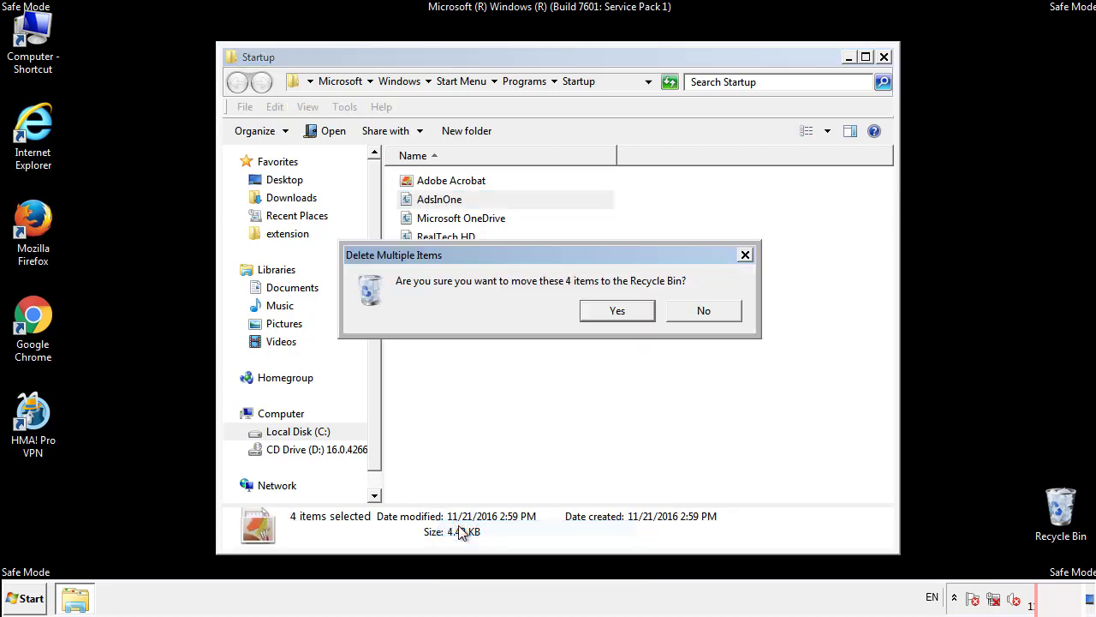
left_click(617, 310)
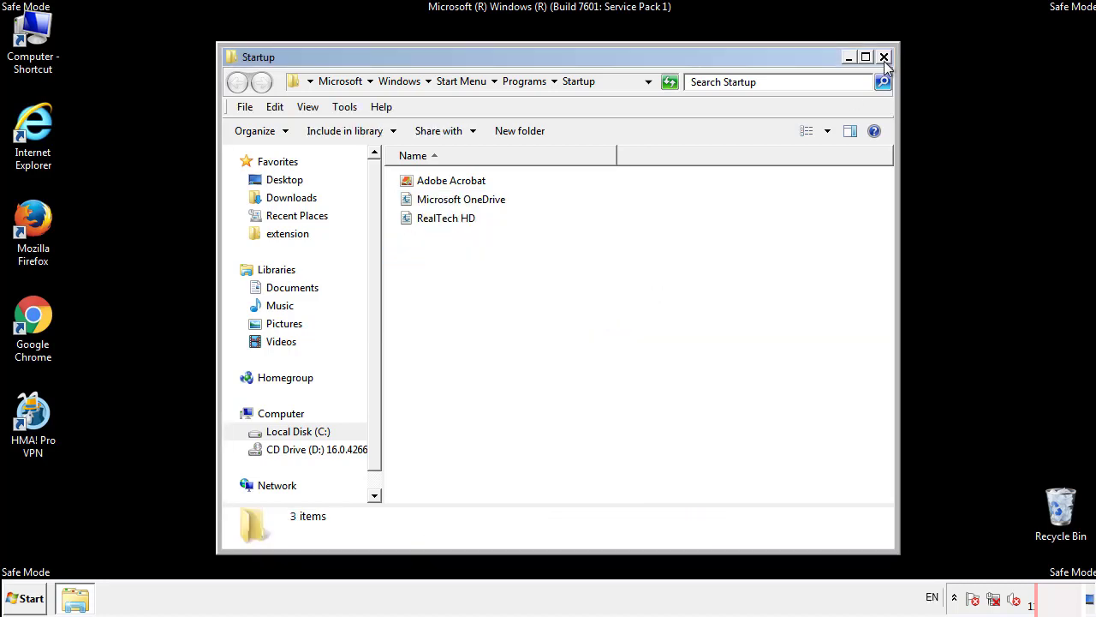
- Close the Startup folder and search the Start menu for regedit
left_click(884, 58)
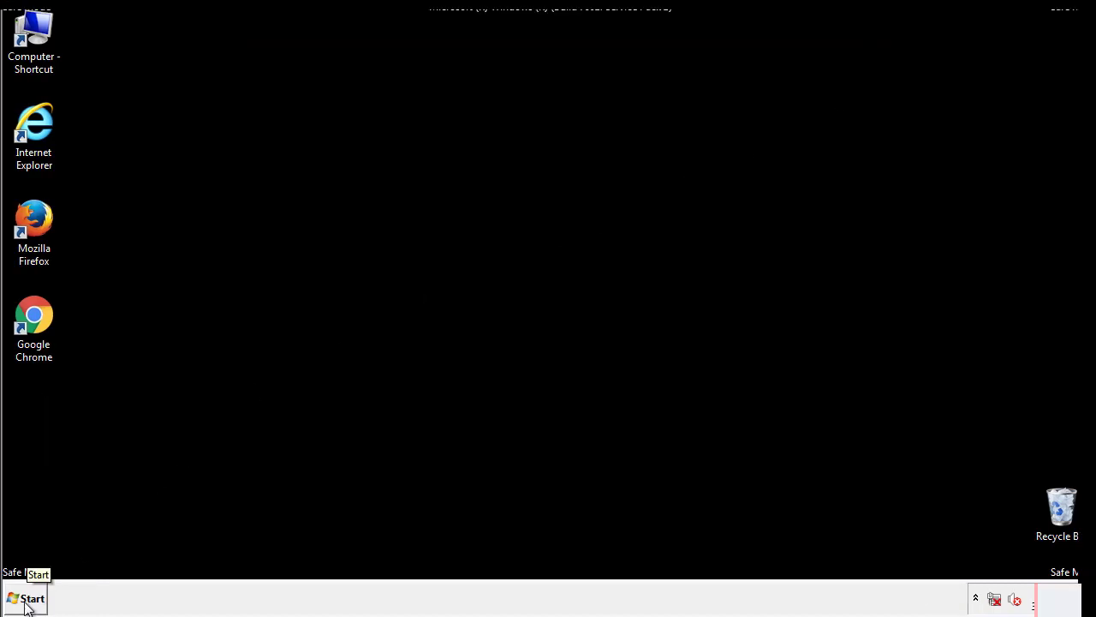
left_click(26, 598)
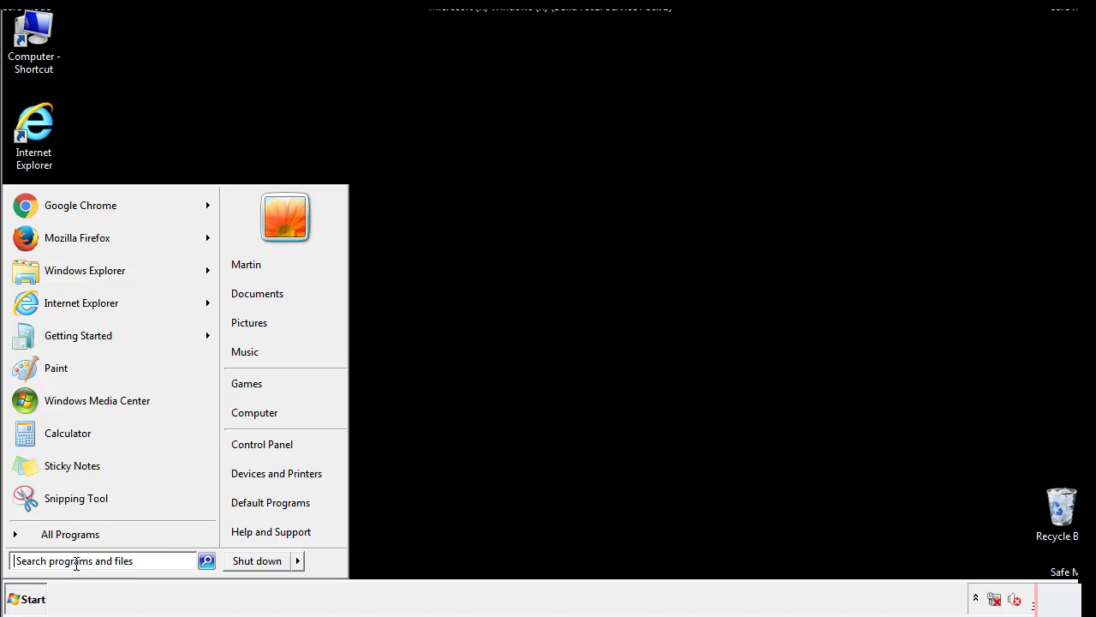
type("reged")
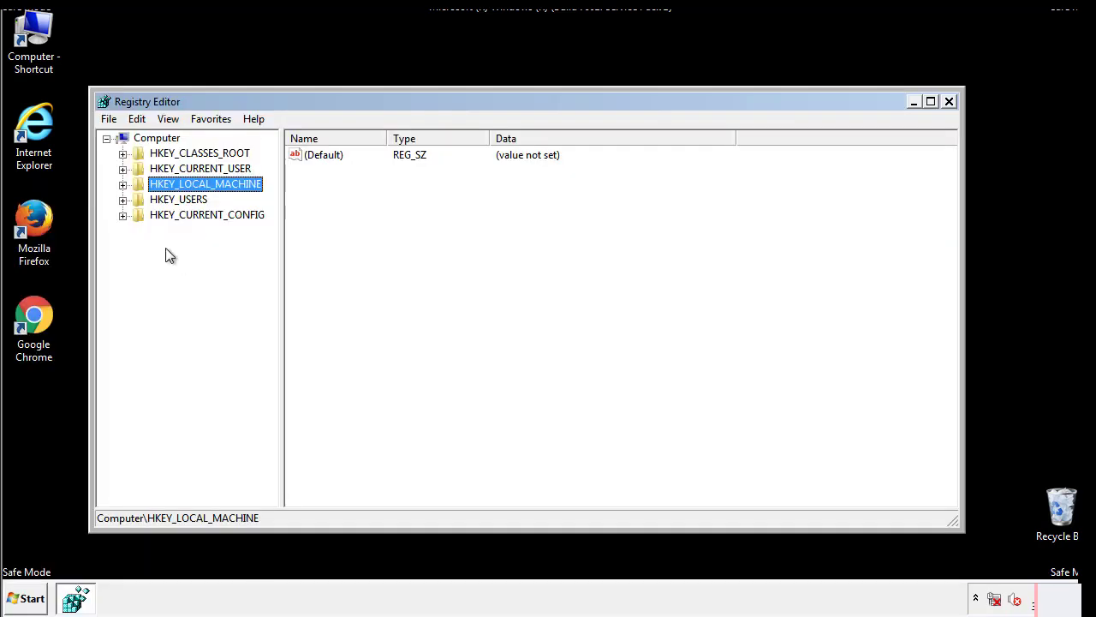
- Expand HKEY_LOCAL_MACHINE and SOFTWARE, scrolling down to the Microsoft keys
left_click(124, 185)
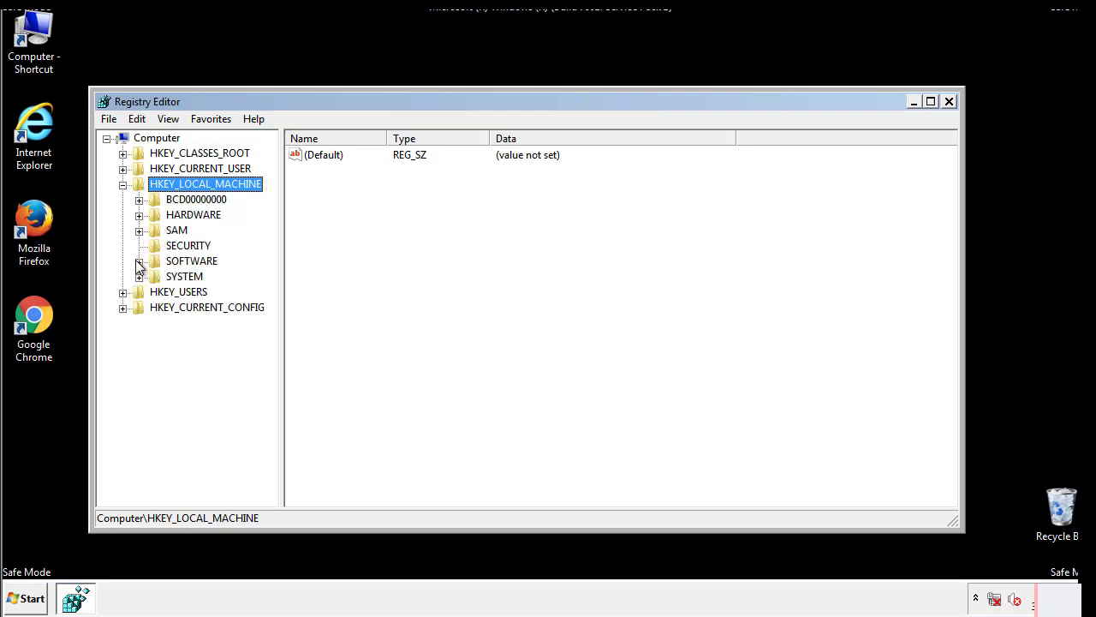
left_click(140, 261)
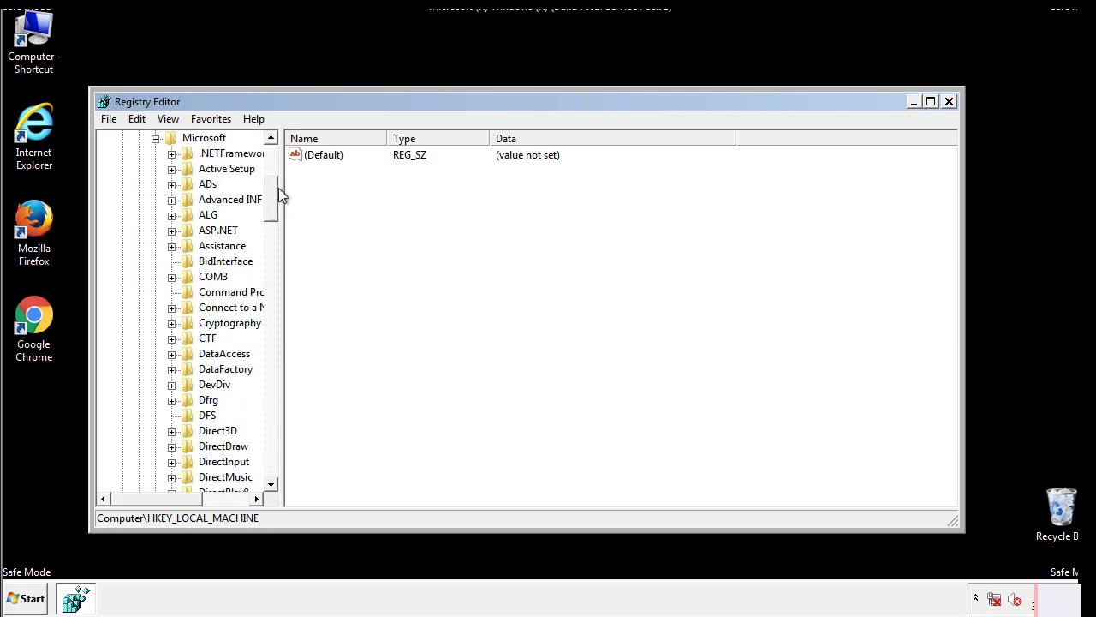
scroll("down", 3)
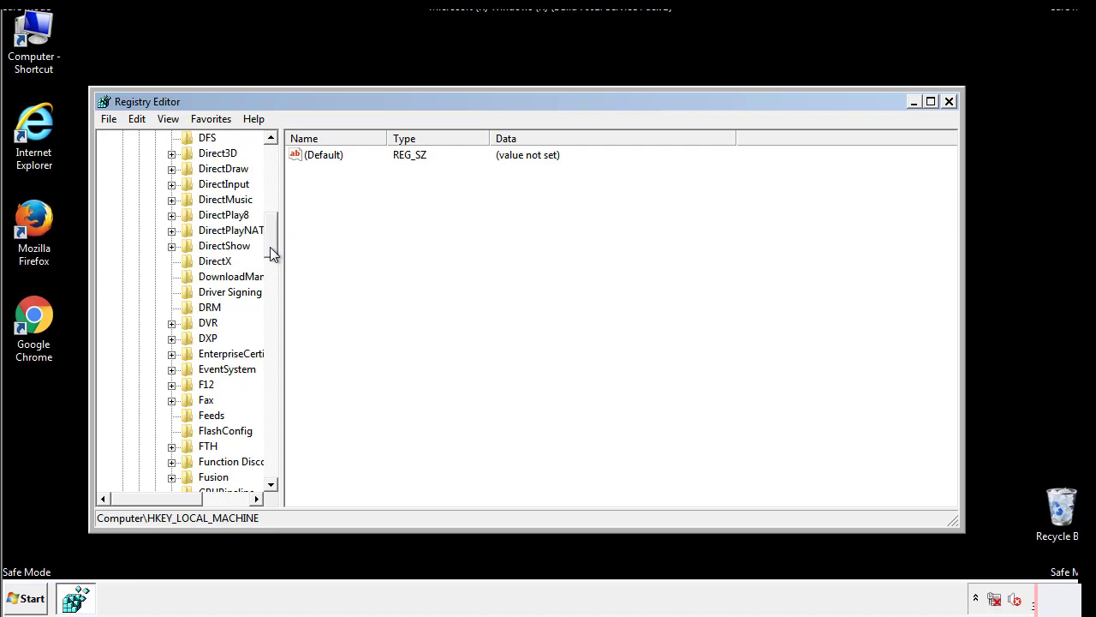
scroll("down", 3)
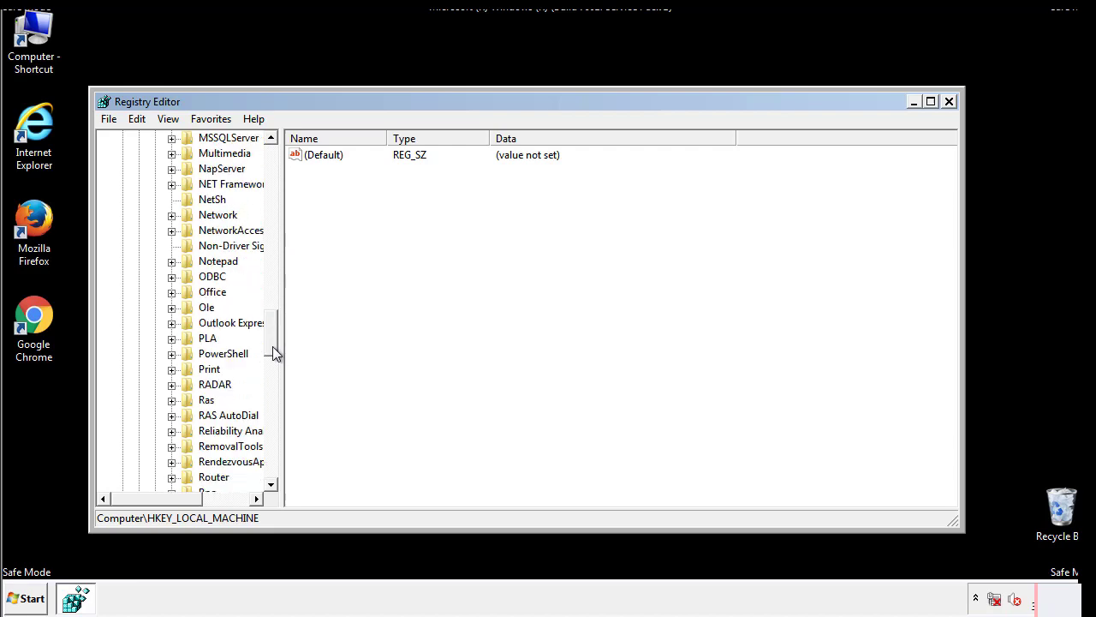
scroll("down", 3)
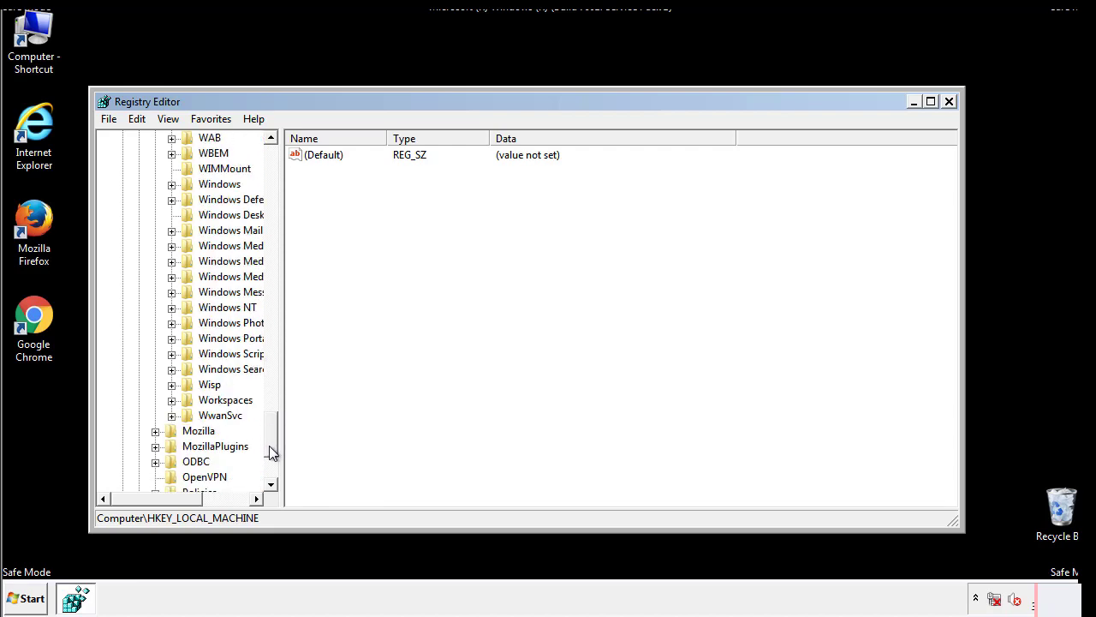
- Expand Windows\CurrentVersion and scroll until the Run key is visible
left_click(171, 261)
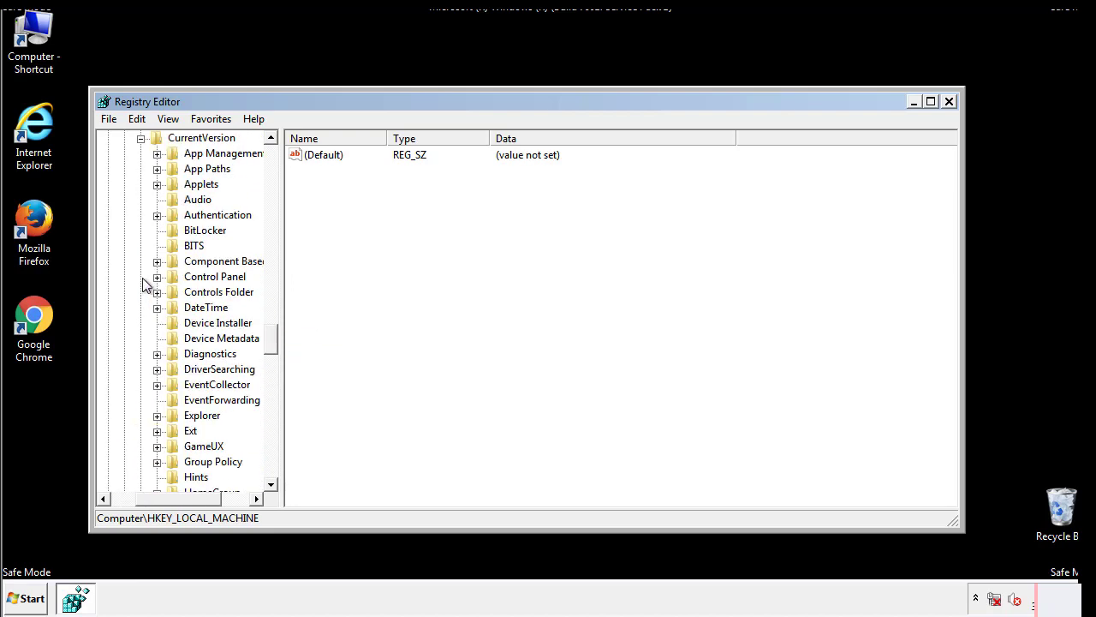
scroll("down", 3)
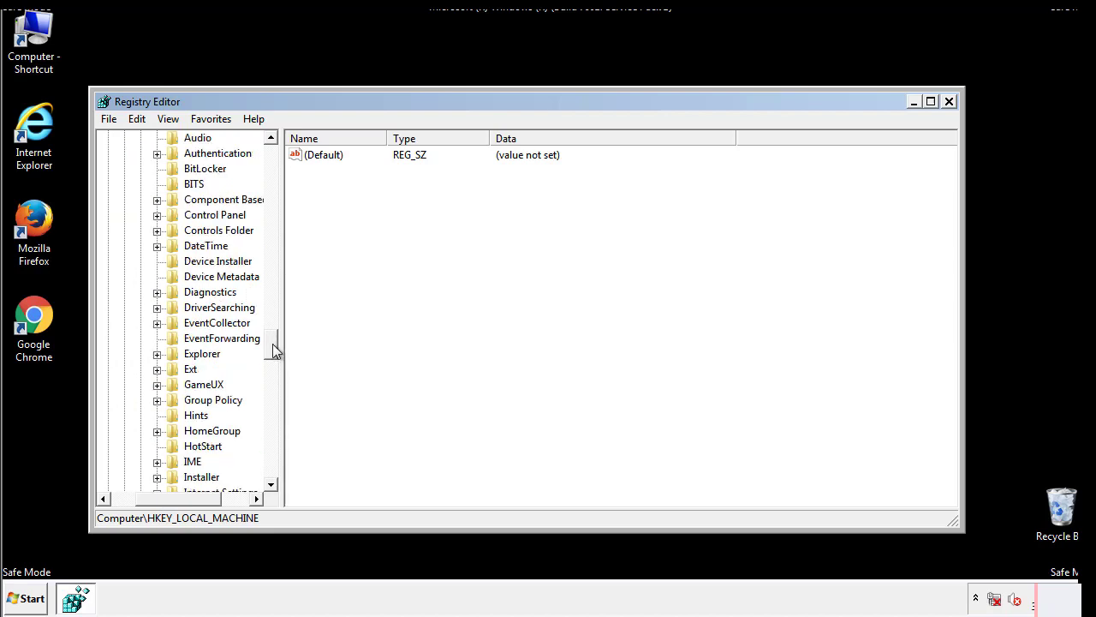
scroll("down", 3)
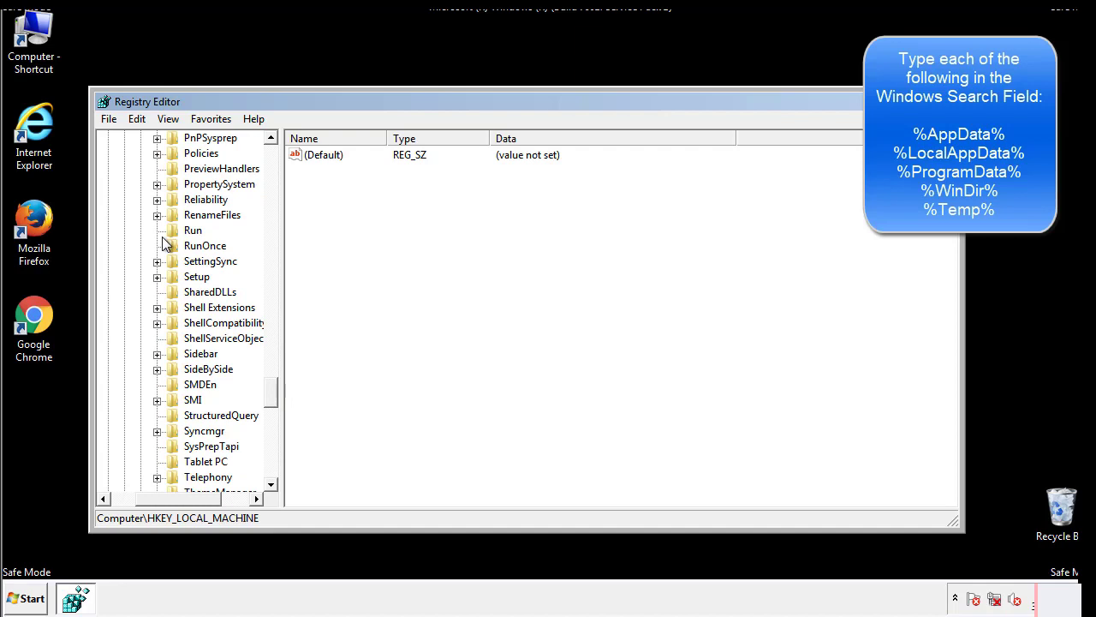
- Delete the tappi.loc value from HKLM's Run key, leaving only the VMware entry
left_click(191, 229)
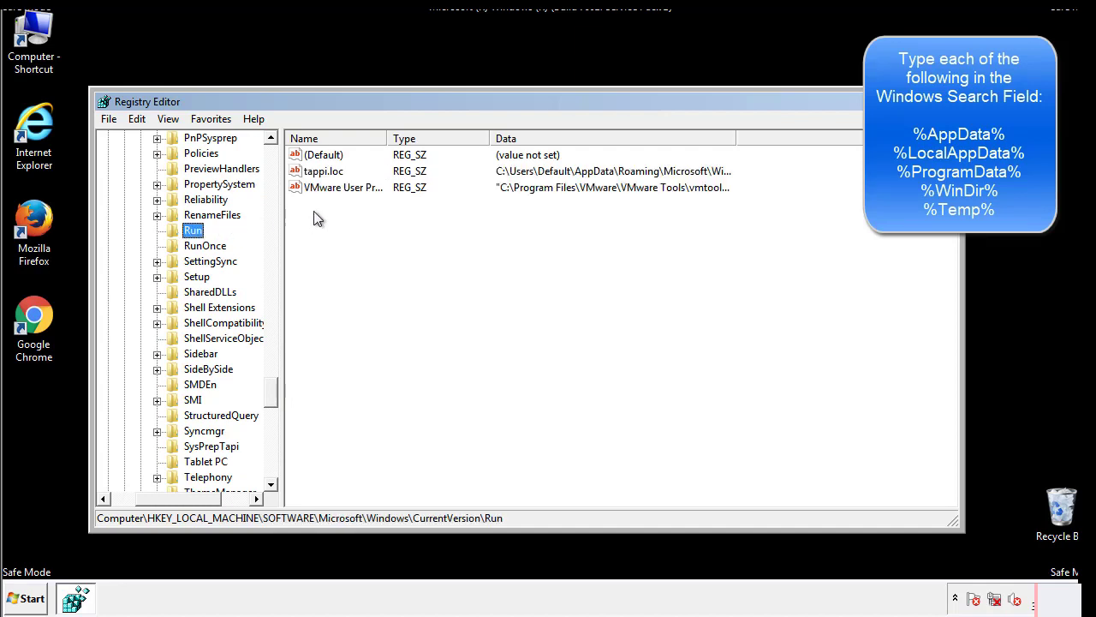
mouse_move(706, 188)
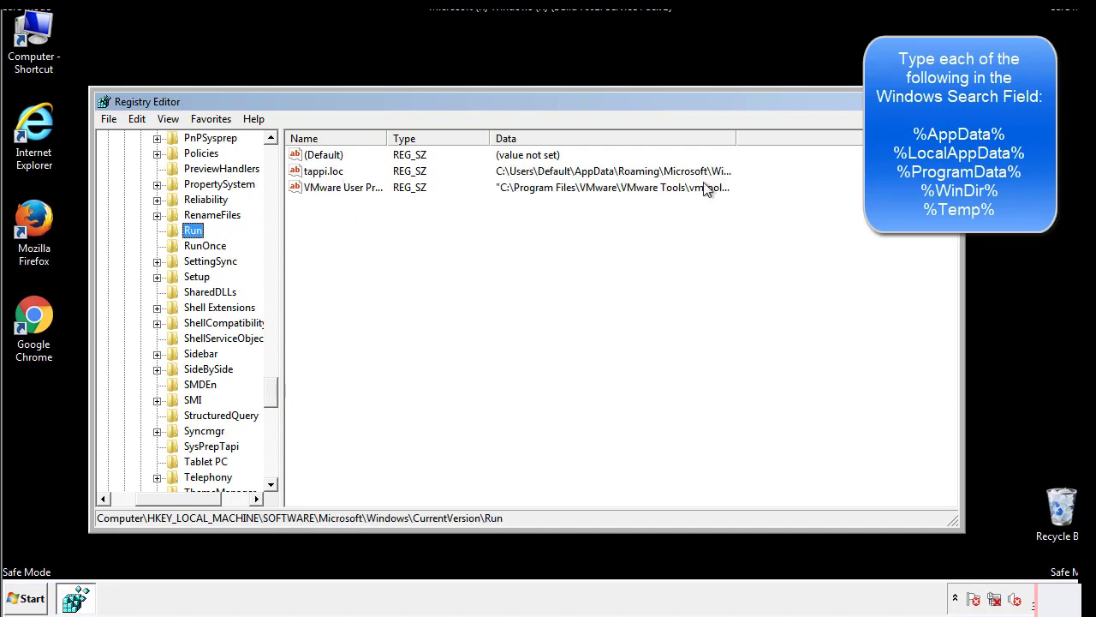
left_click(324, 172)
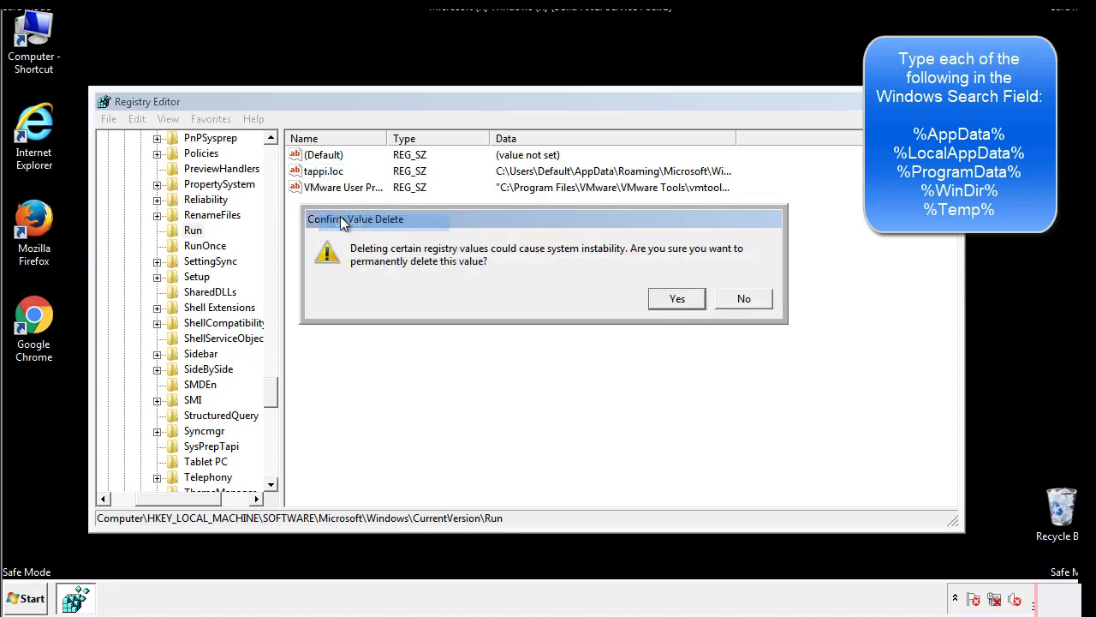
left_click(677, 298)
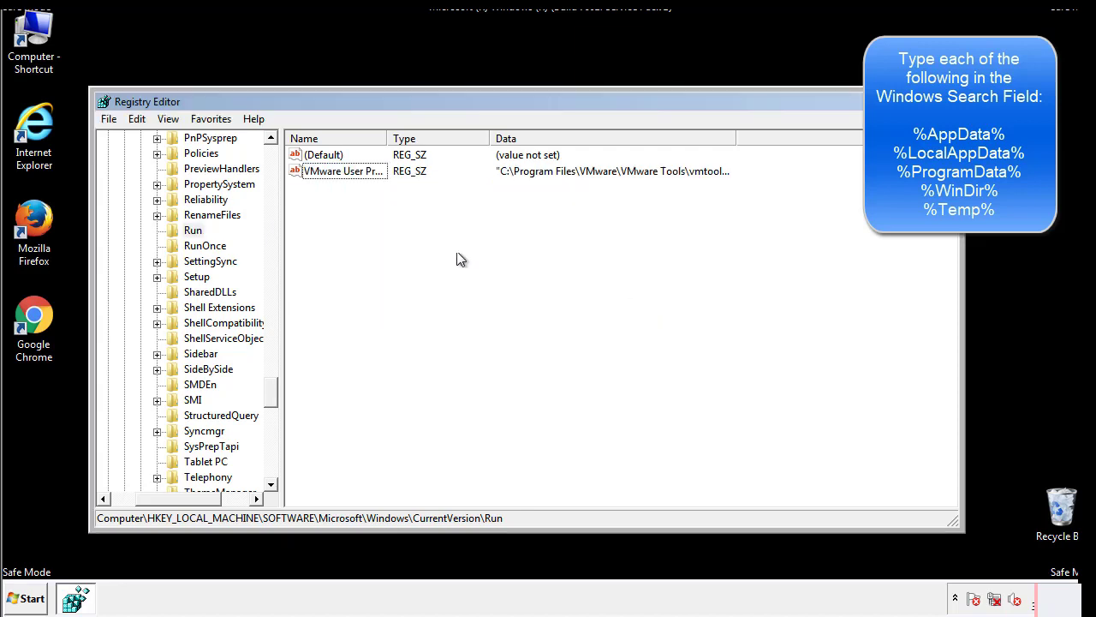
scroll("down", 3)
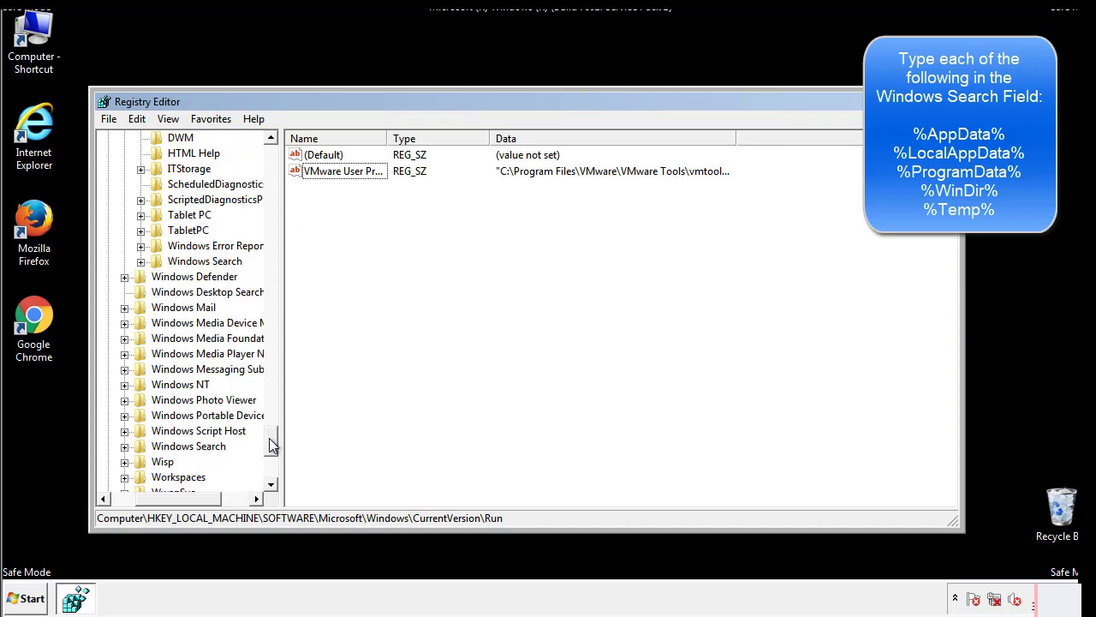
scroll("down", 3)
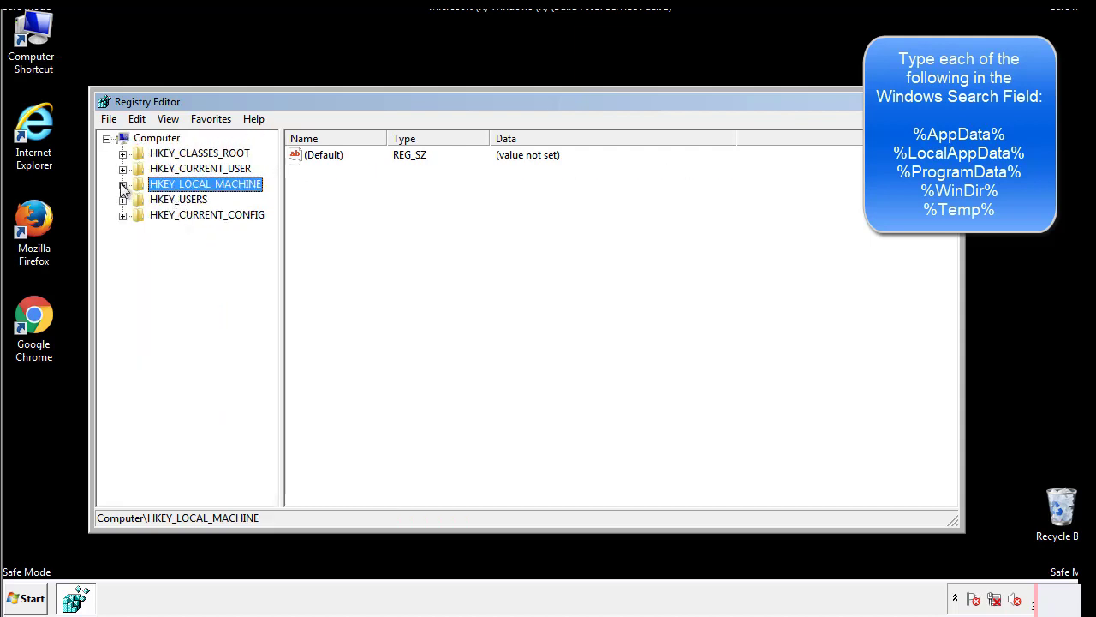
- Expand HKEY_CURRENT_USER and scroll until Software\Microsoft\Windows\CurrentVersion\Run is visible
left_click(123, 167)
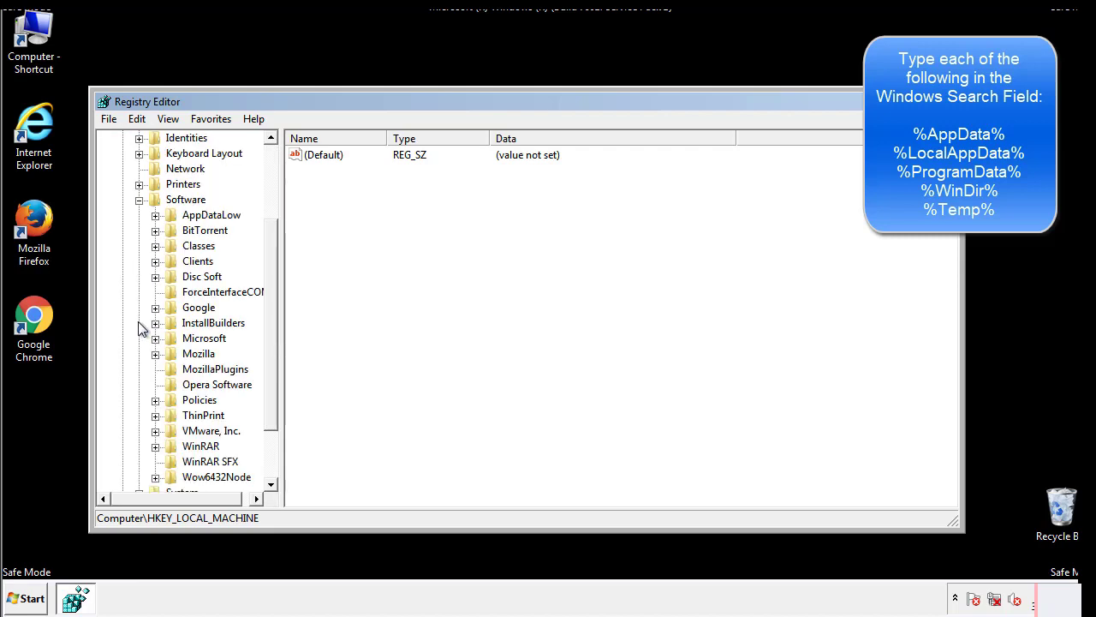
scroll("down", 3)
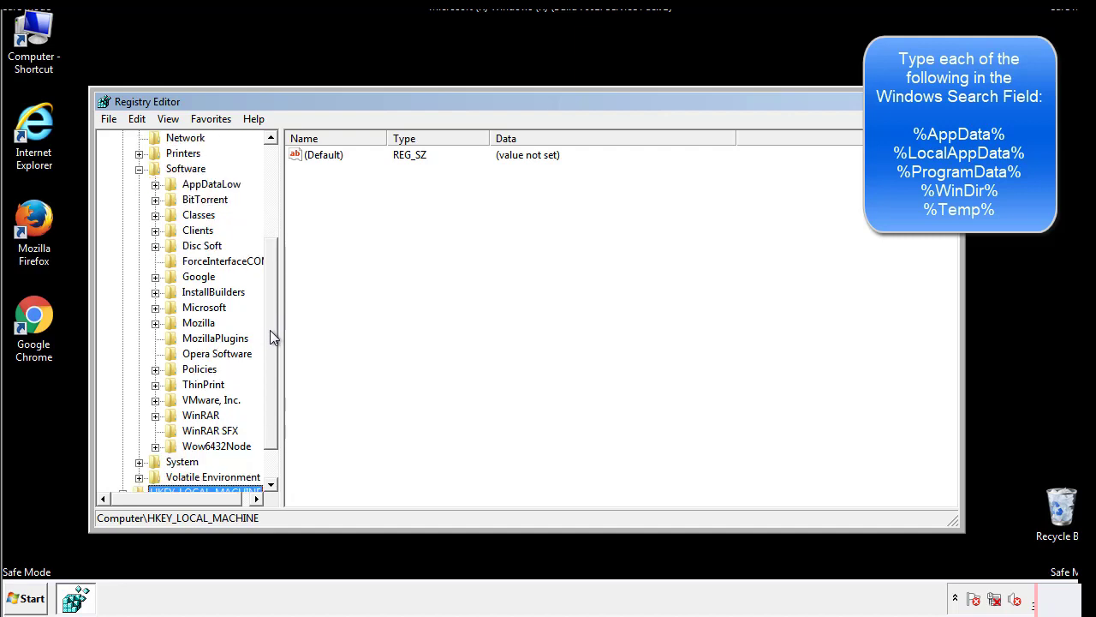
mouse_move(173, 344)
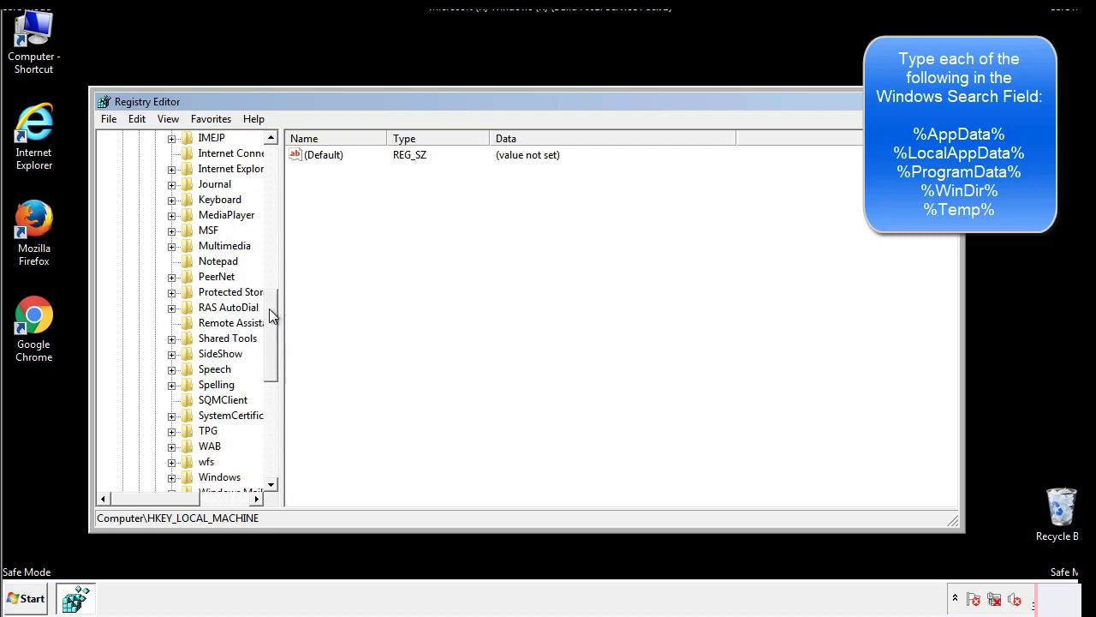
scroll("down", 3)
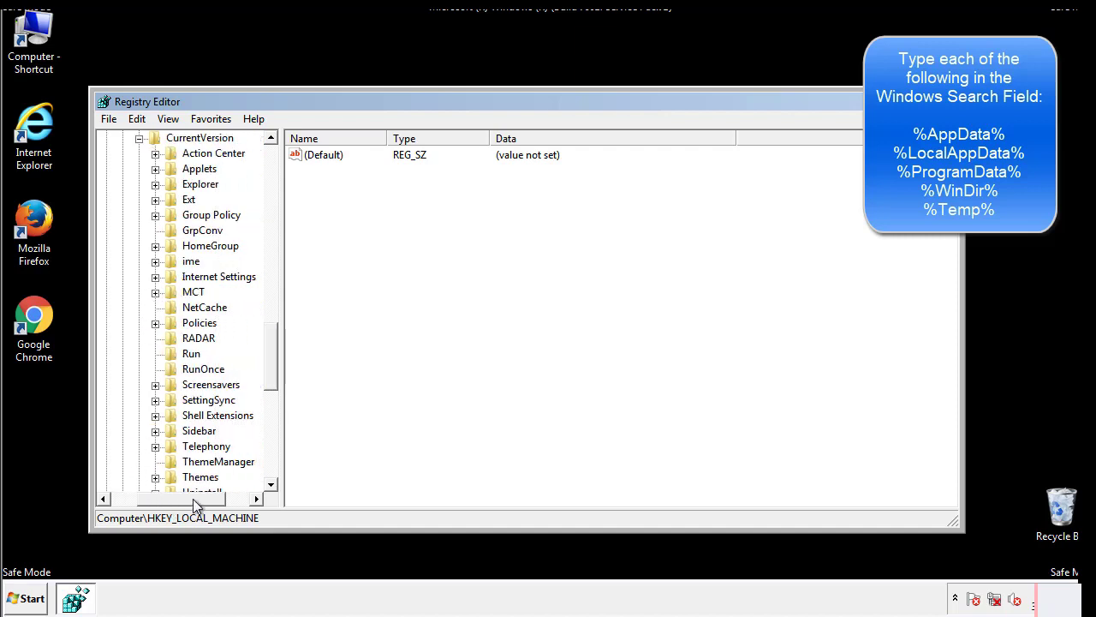
- Review the current user's Run key with its DAEMON Tools Lite entry, then select HKCU\Software\Microsoft\Windows
left_click(192, 353)
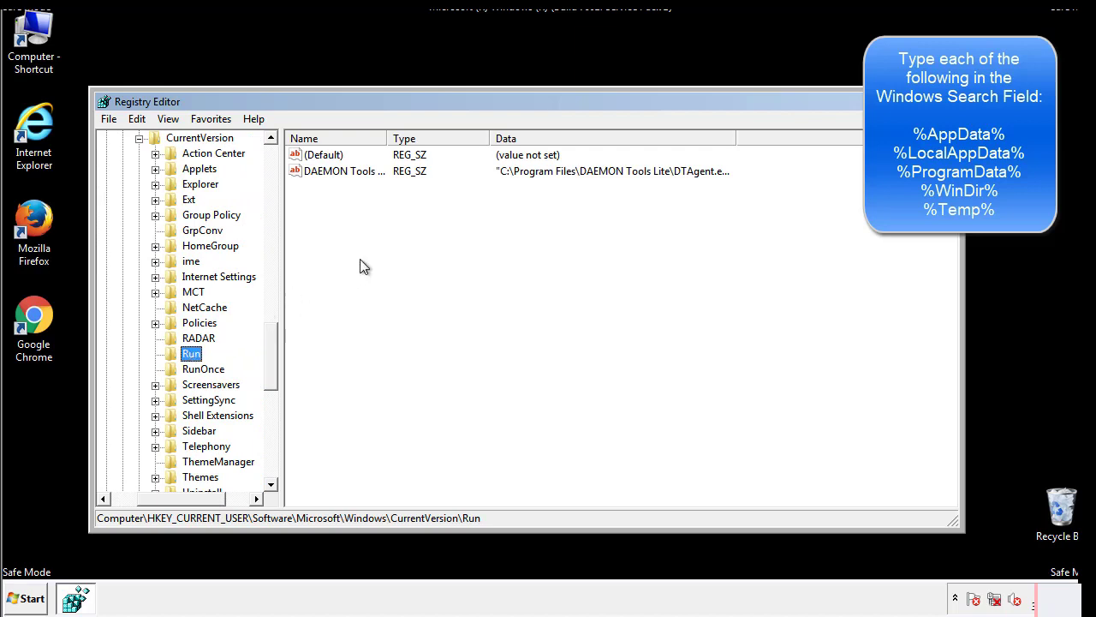
mouse_move(356, 189)
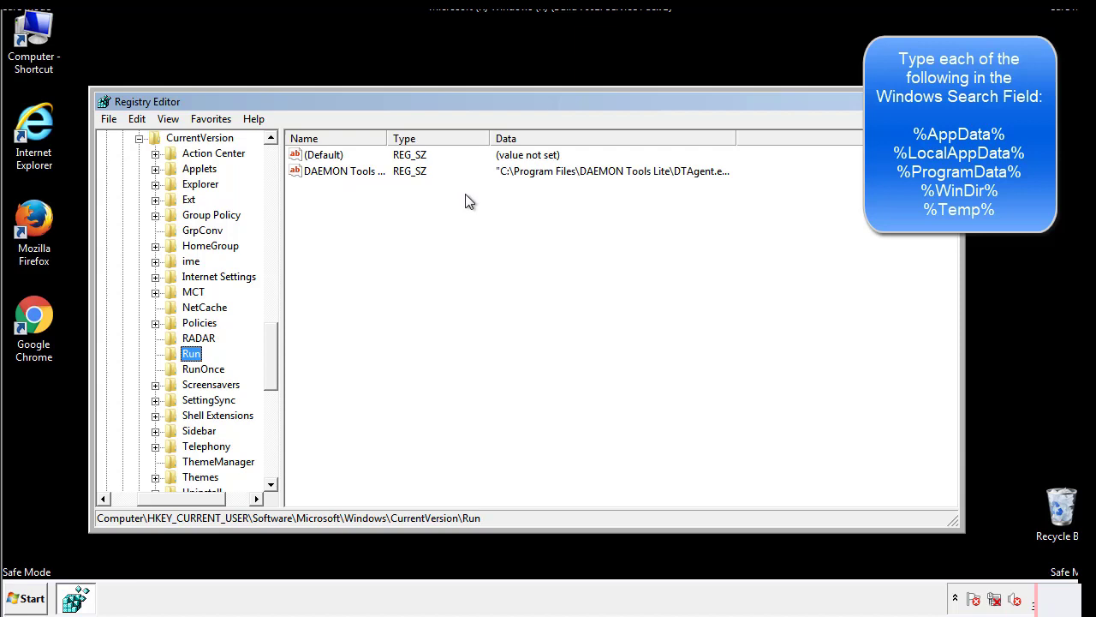
left_click(325, 154)
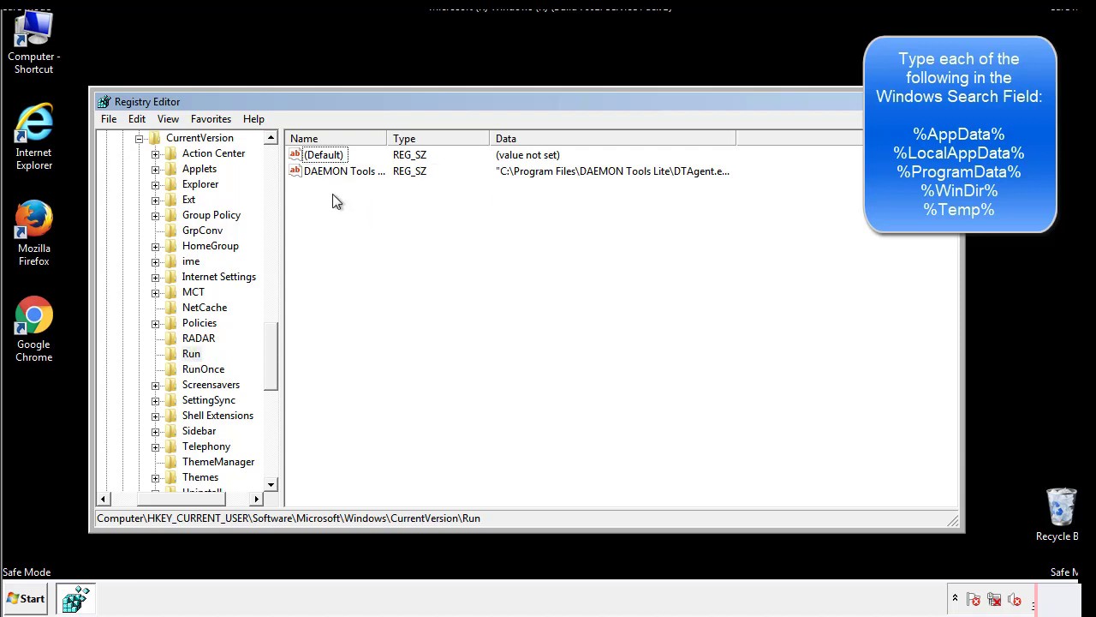
mouse_move(398, 202)
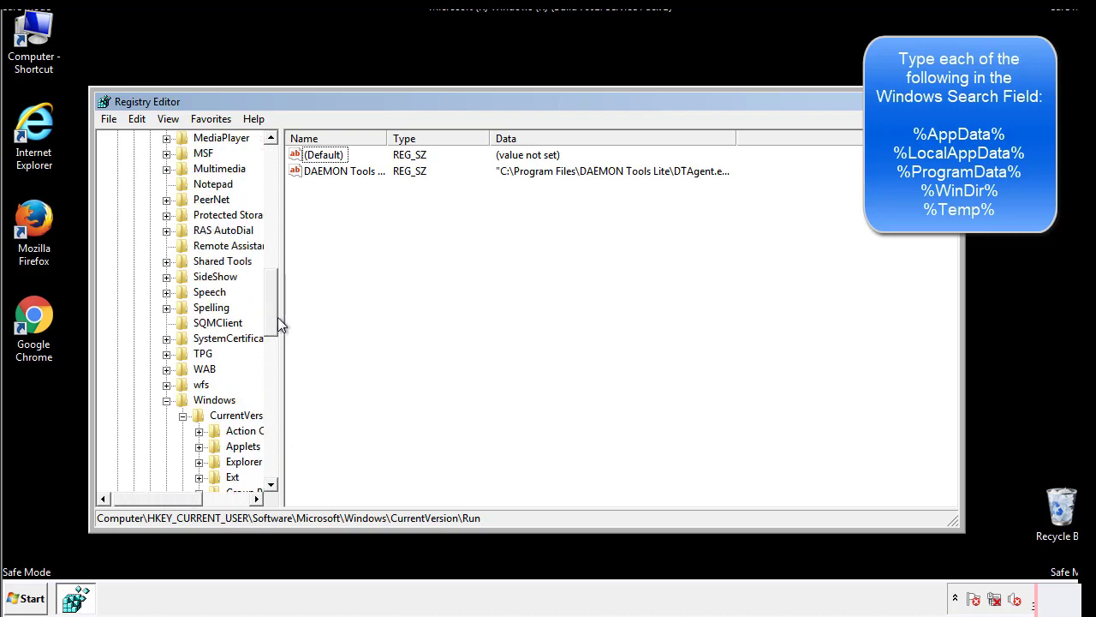
left_click(214, 401)
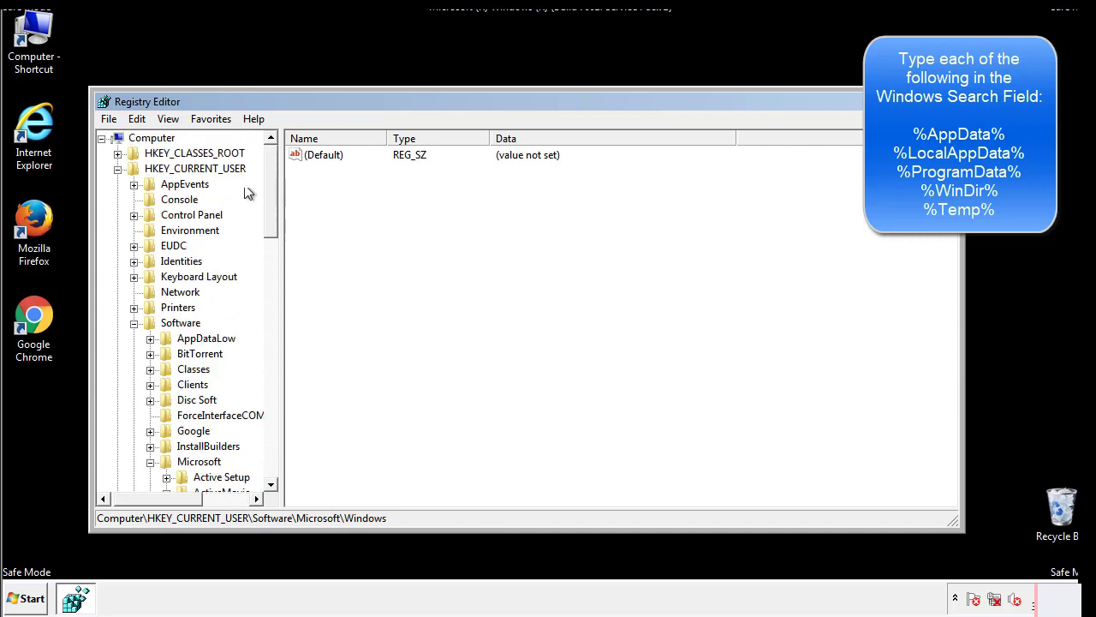
- Search the registry for %temp%, landing on the VolumeCaches\Temporary Files key
left_click(137, 118)
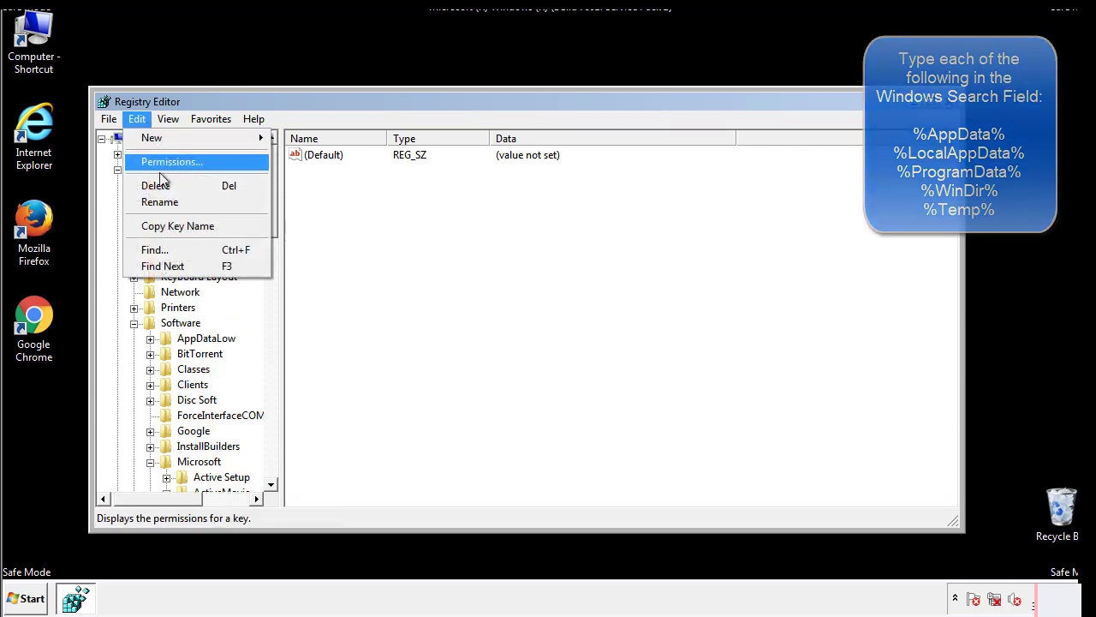
left_click(154, 250)
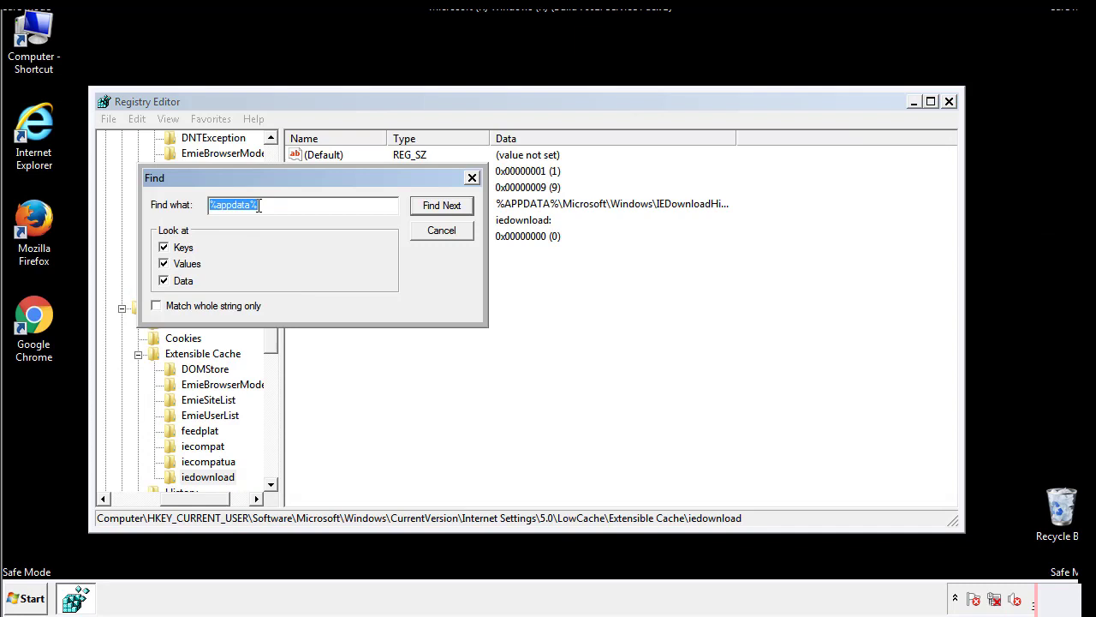
type("%t")
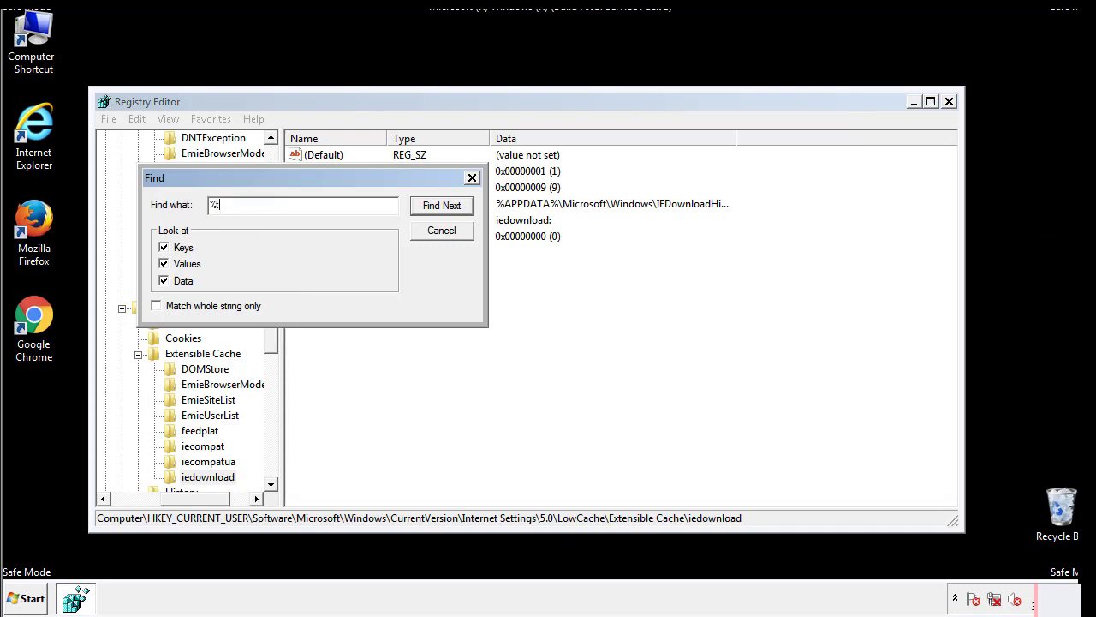
type("temp%")
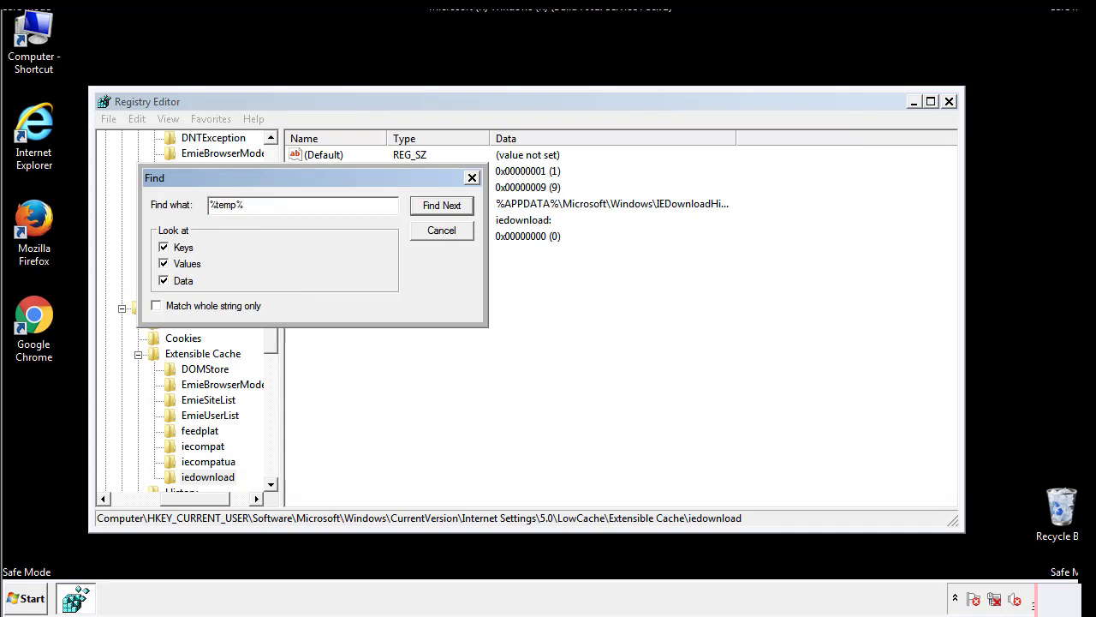
left_click(442, 206)
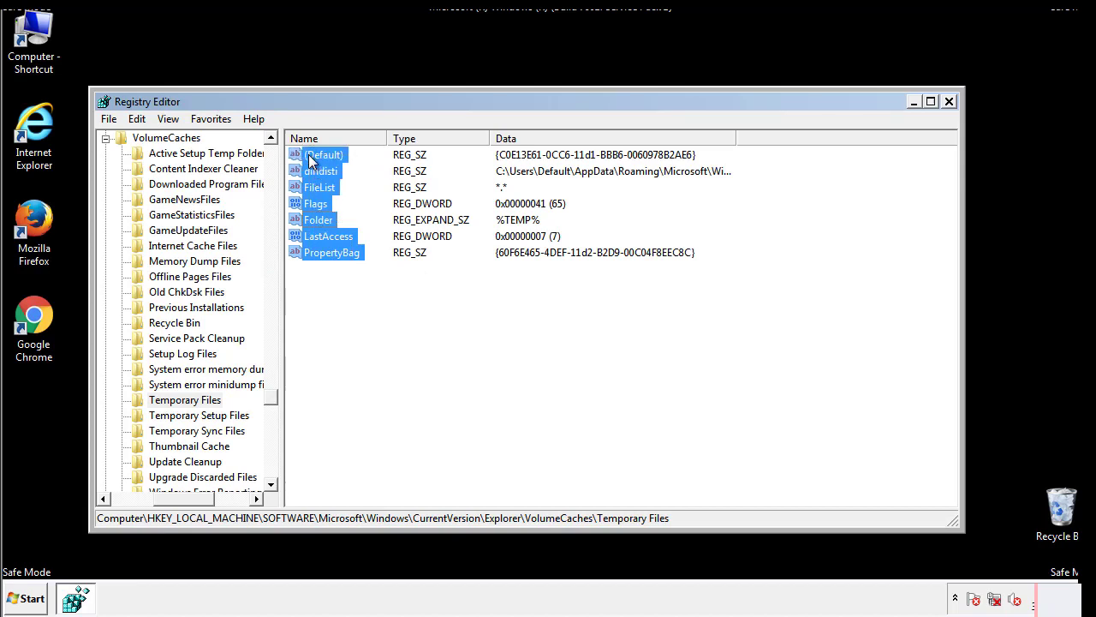
- Delete the selected Temporary Files values, confirm, and close Registry Editor
right_click(324, 154)
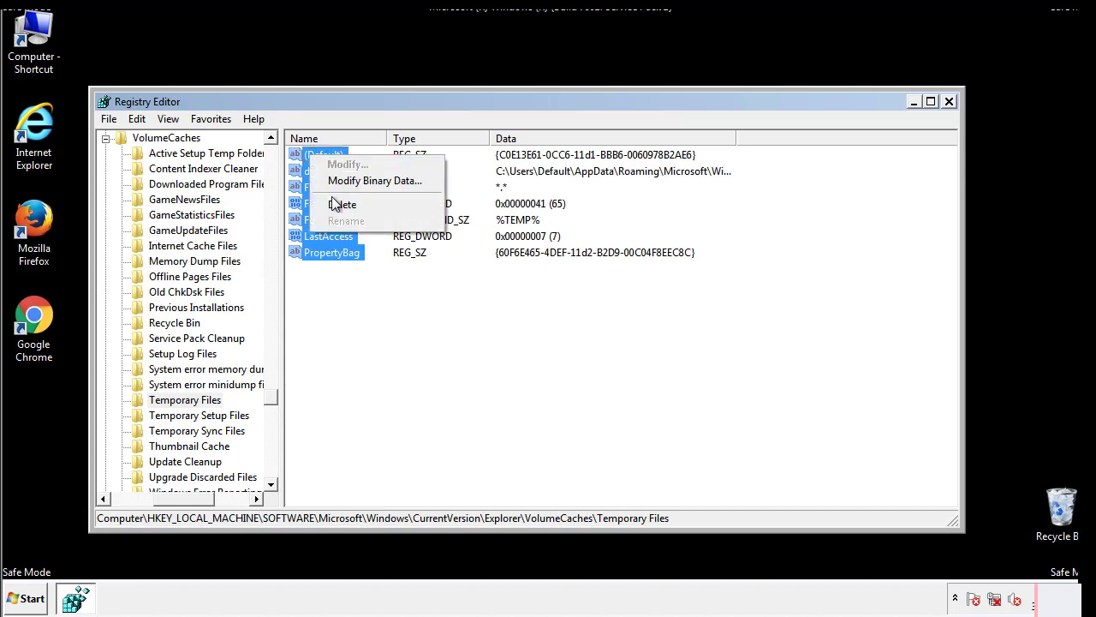
left_click(342, 204)
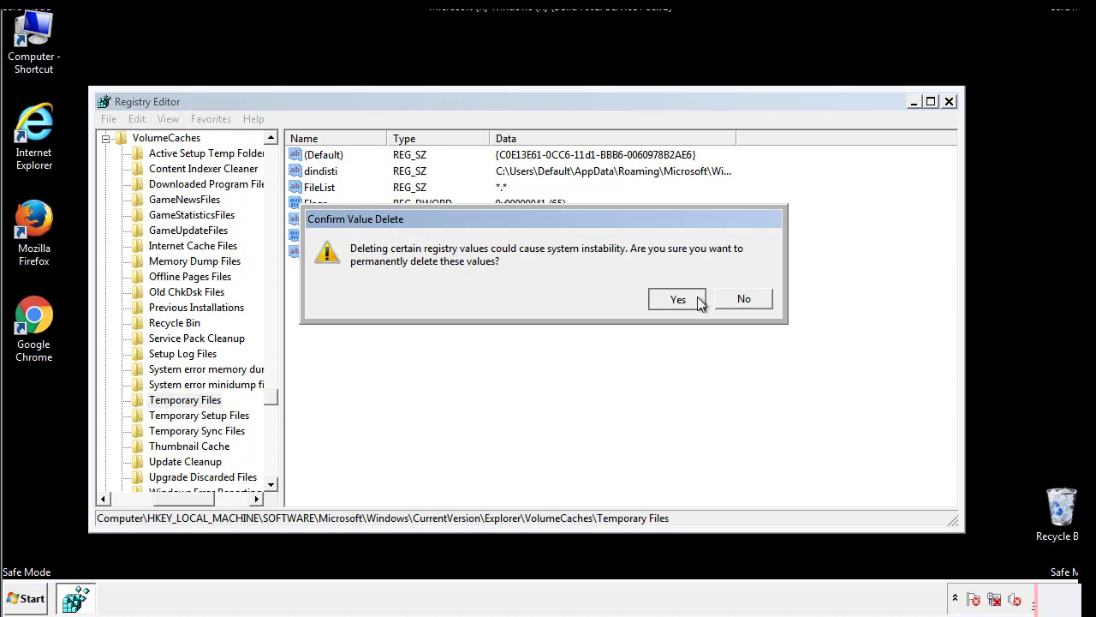
left_click(678, 298)
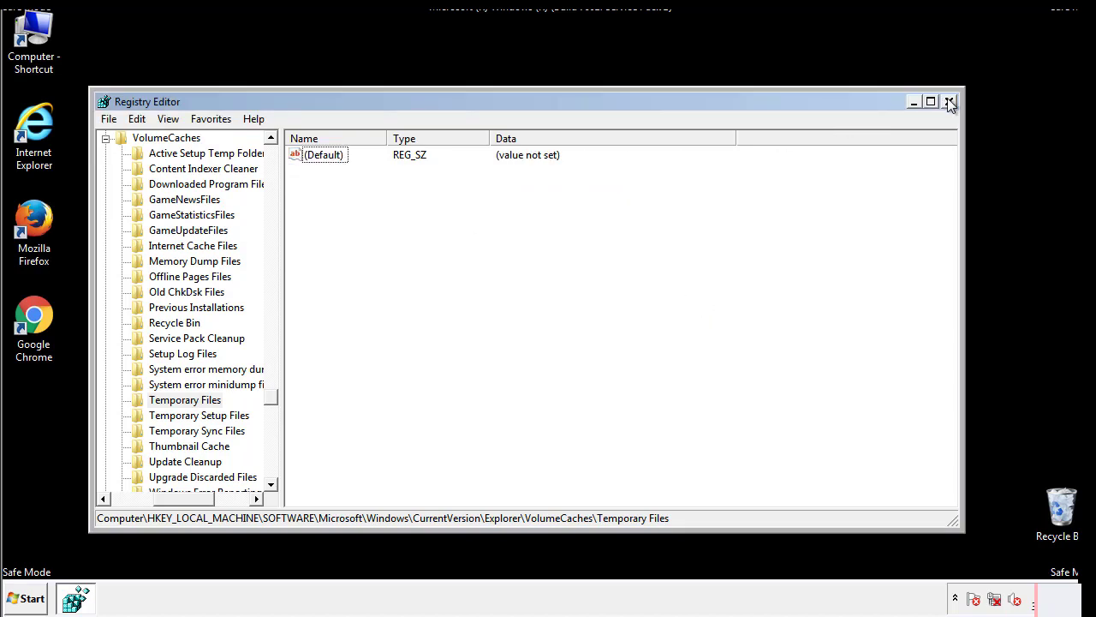
left_click(949, 101)
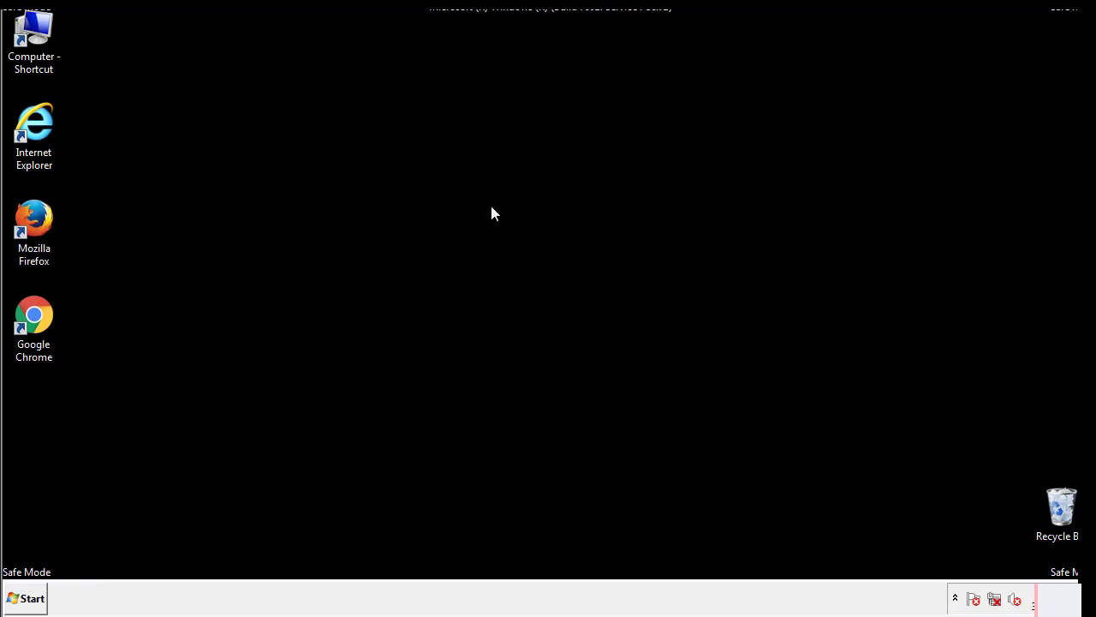
mouse_move(45, 428)
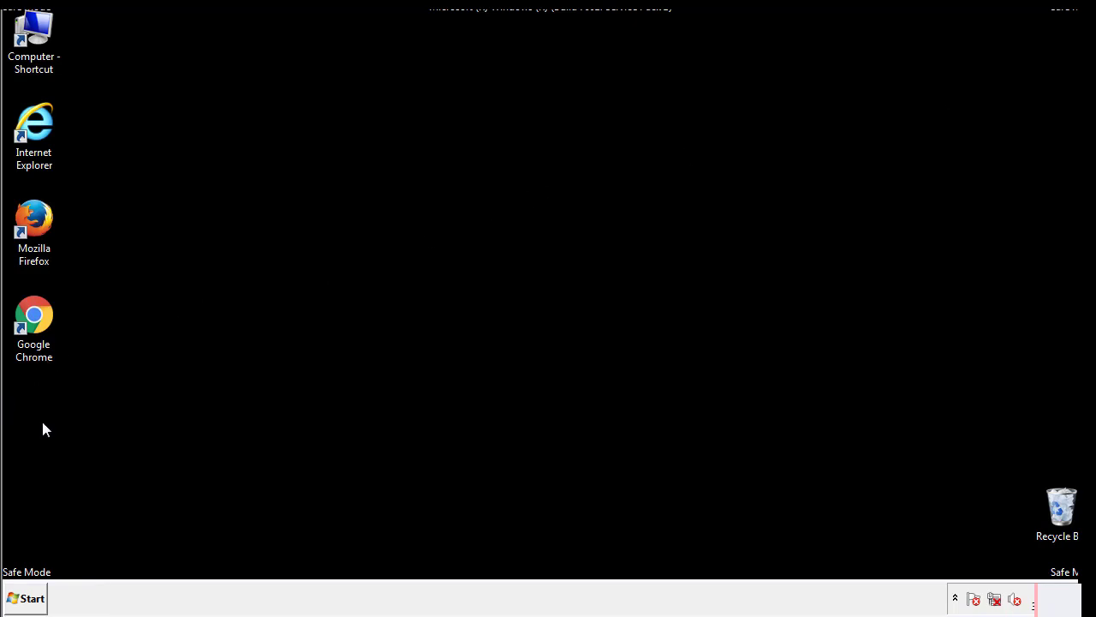
- Launch System Configuration from Start search with 'mscon'
left_click(24, 598)
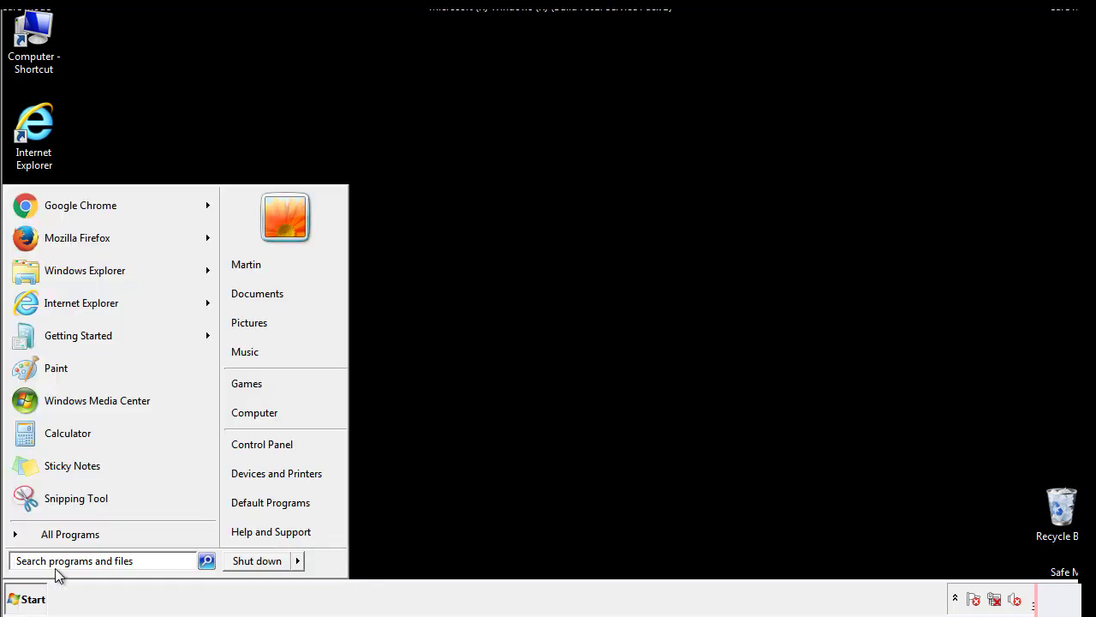
type("mscon")
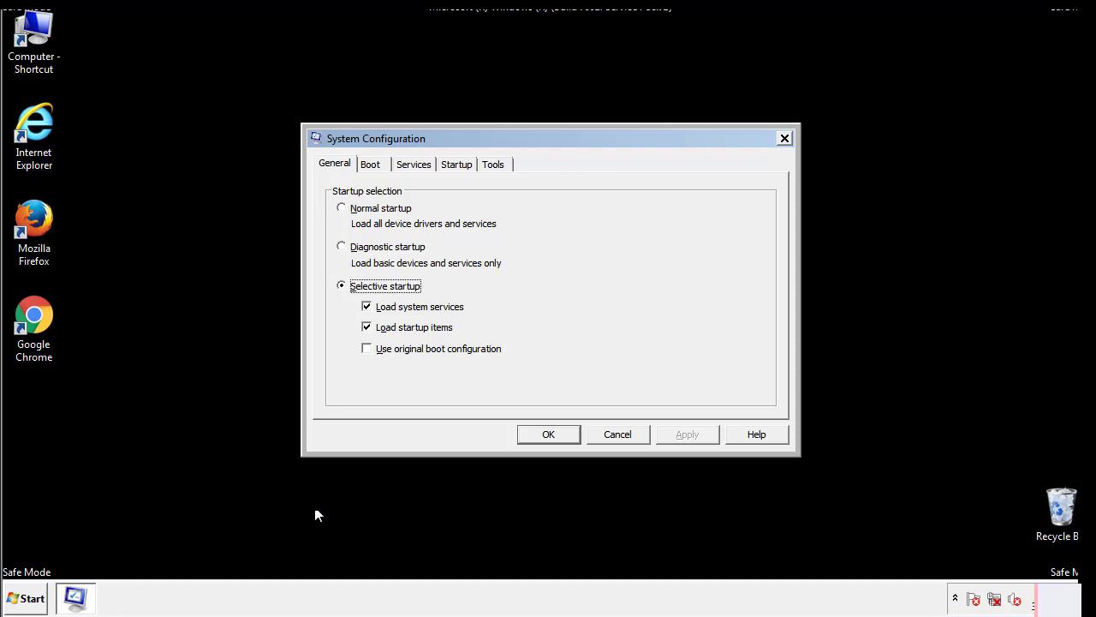
- Uncheck Safe boot on the Boot settings, apply, and restart the computer
left_click(370, 164)
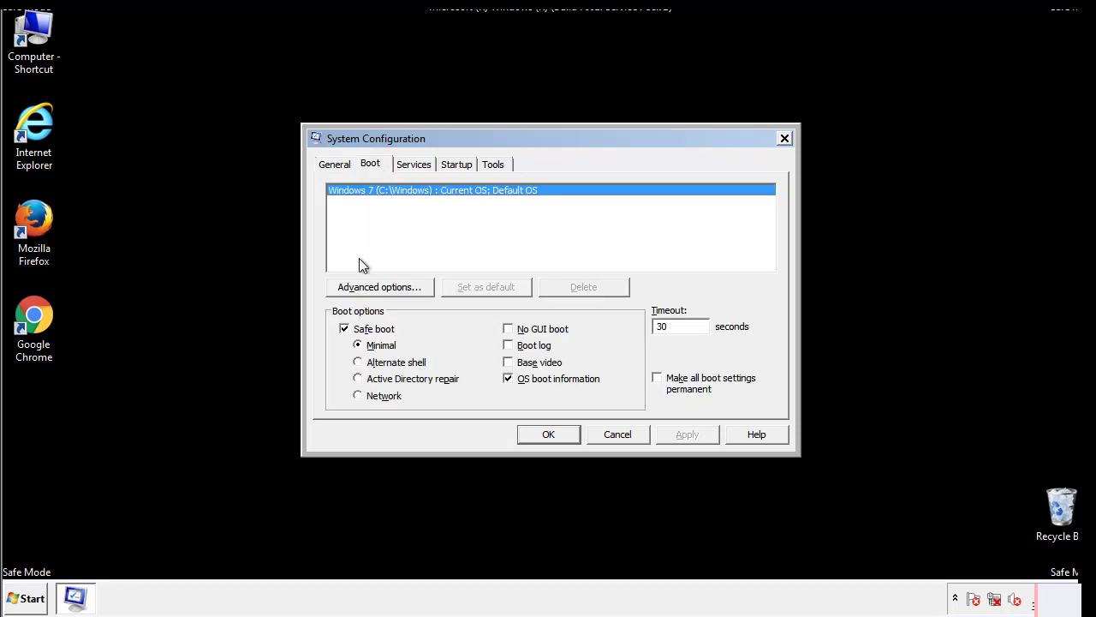
left_click(344, 329)
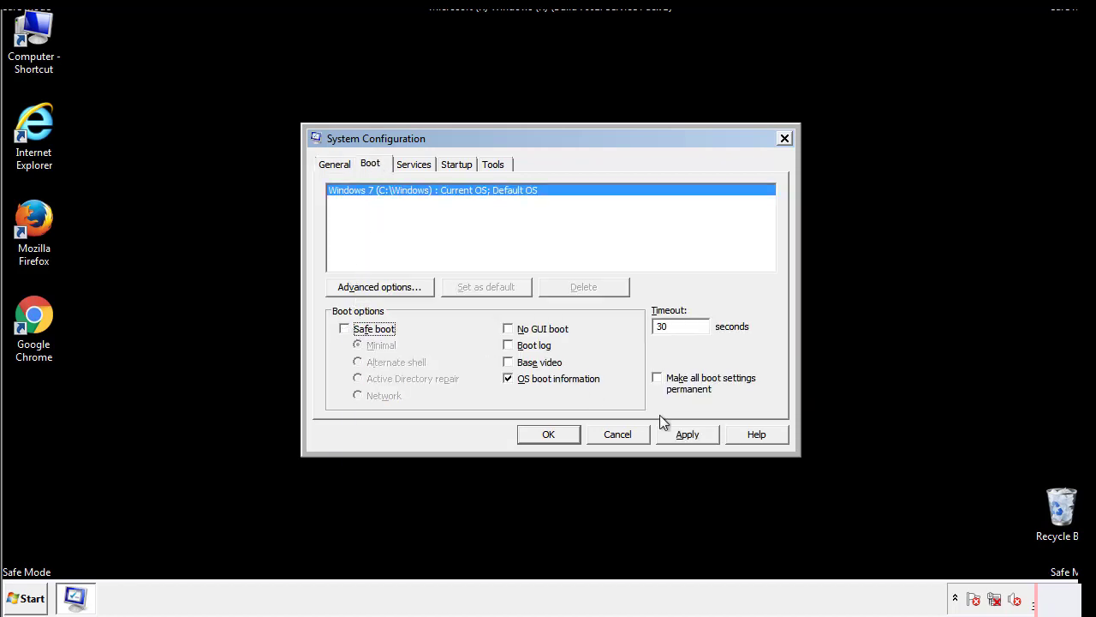
left_click(687, 435)
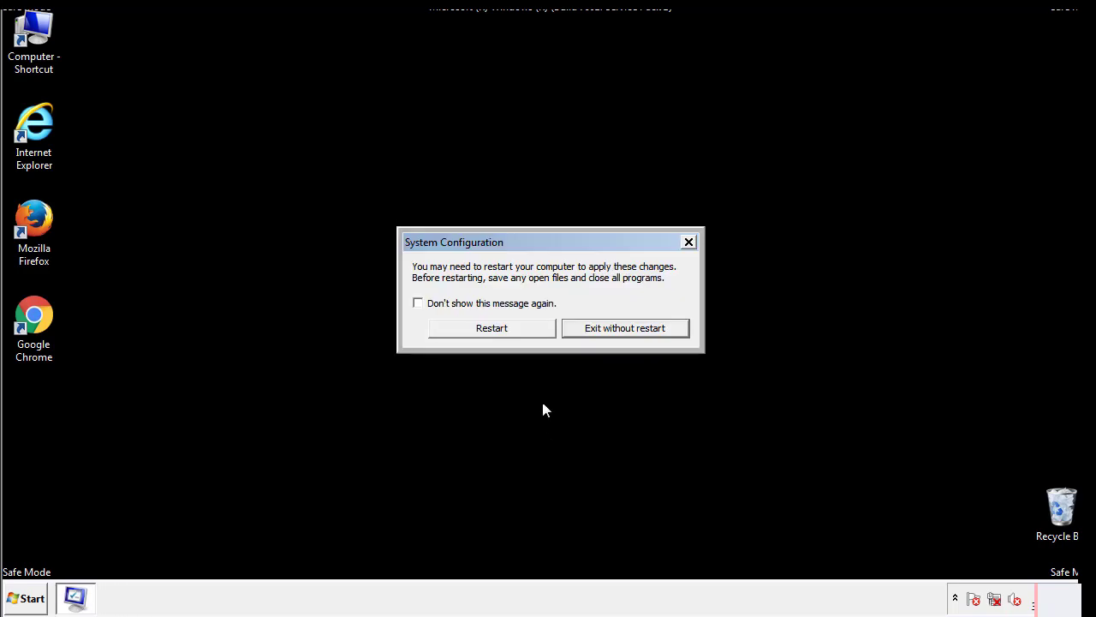
left_click(492, 327)
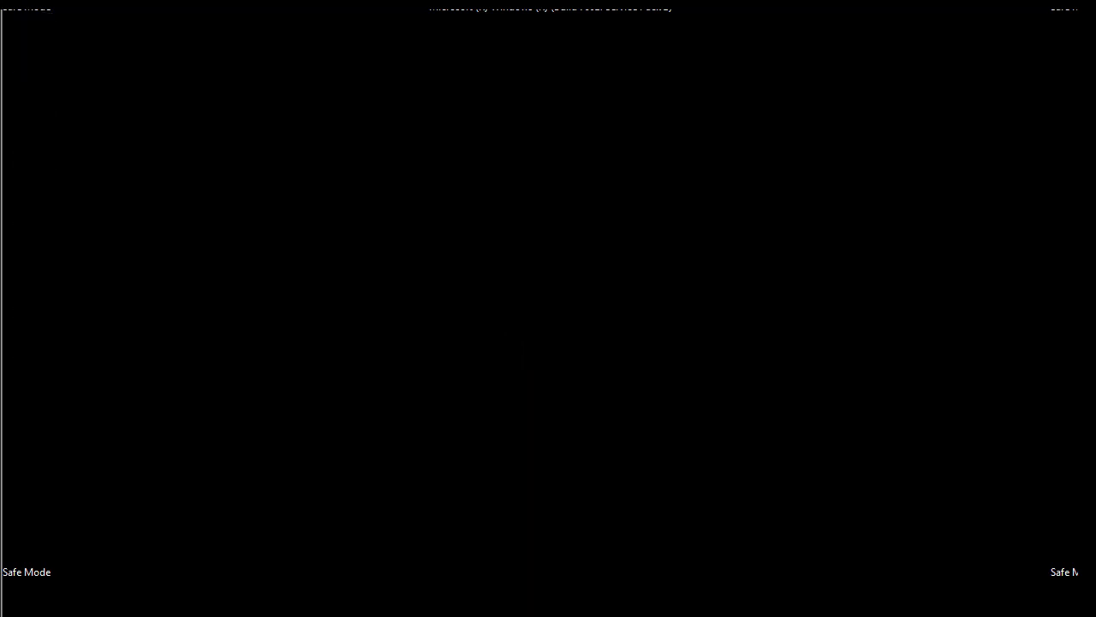